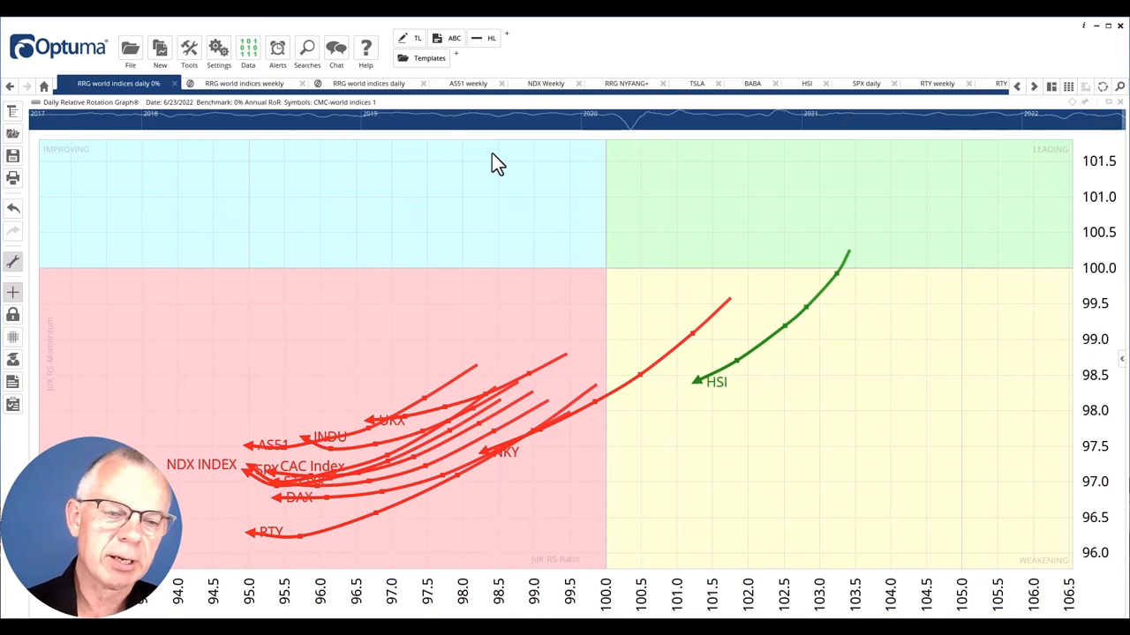
{"action": "mouse_move", "coordinate": [515, 455]}
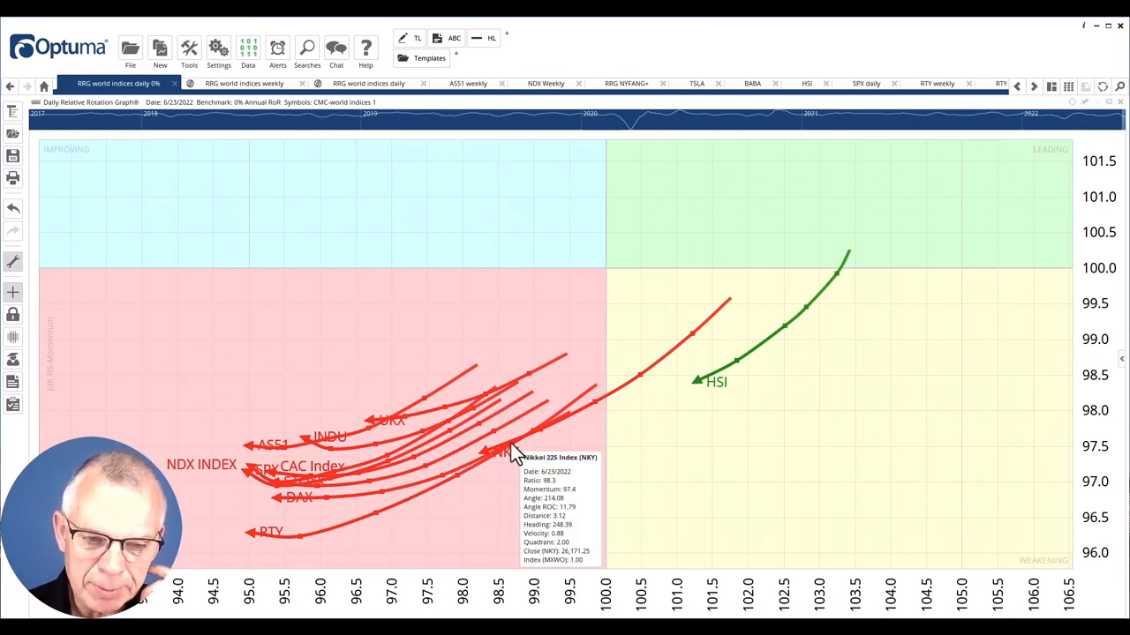
{"action": "mouse_move", "coordinate": [539, 512]}
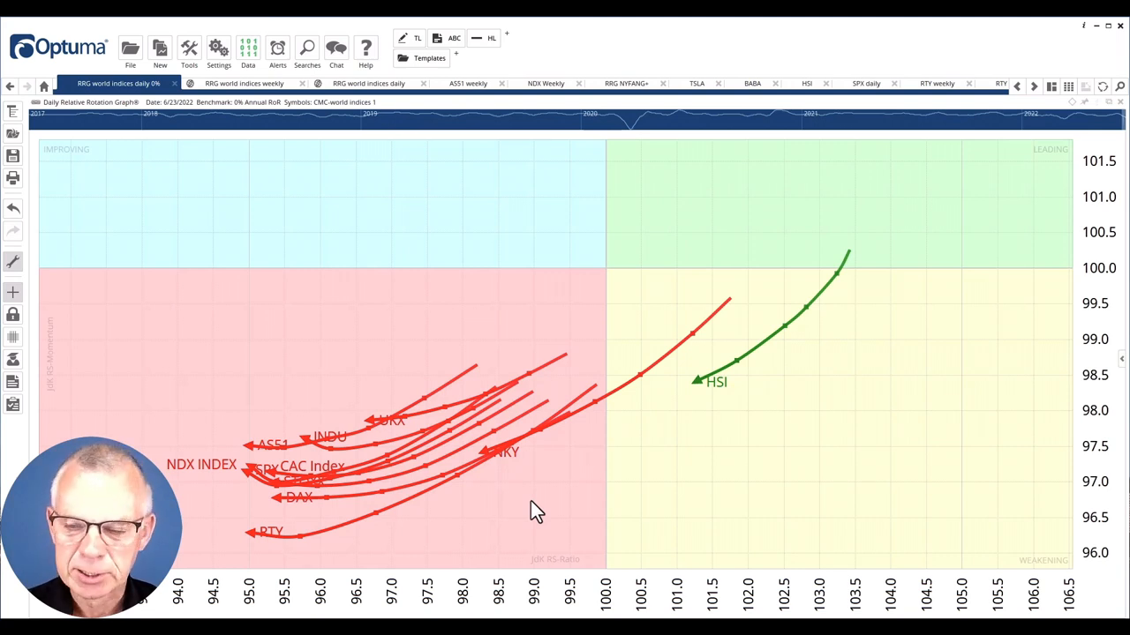
{"action": "mouse_move", "coordinate": [503, 497]}
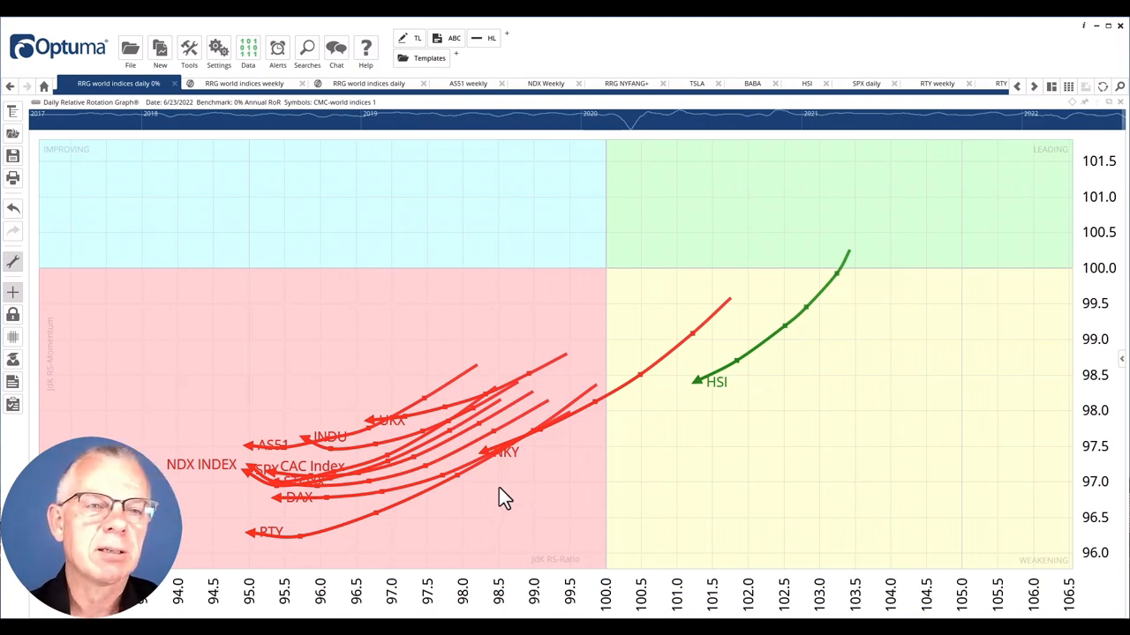
Show the 'RRG world indices weekly' chart with HSI, DAX and Nikkei leading
{"action": "left_click", "coordinate": [244, 83]}
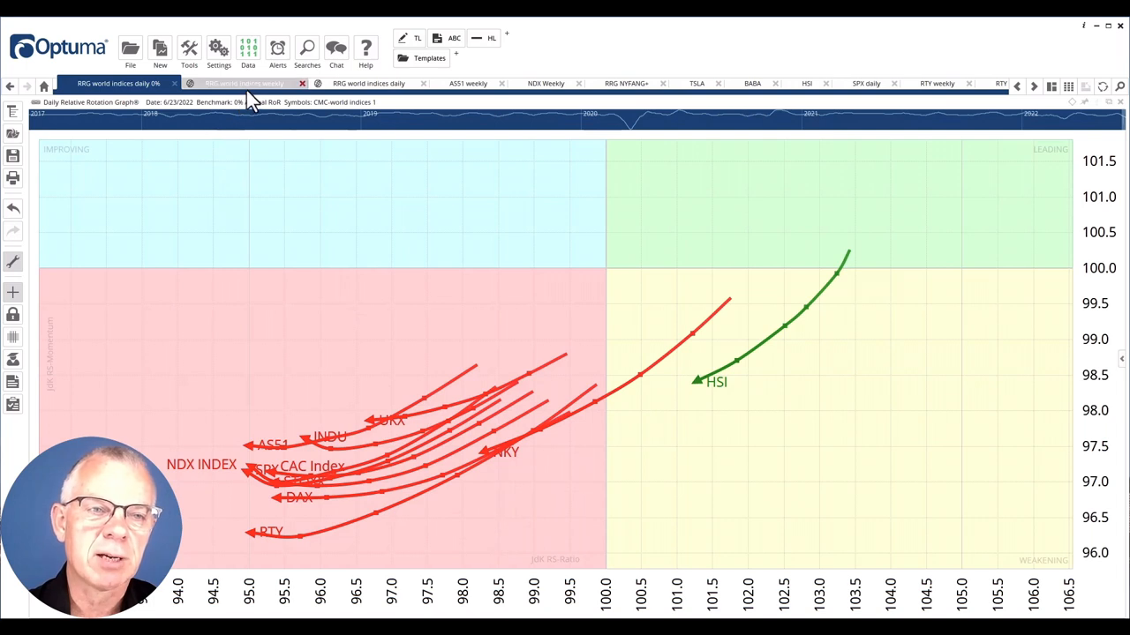
{"action": "left_click", "coordinate": [244, 83]}
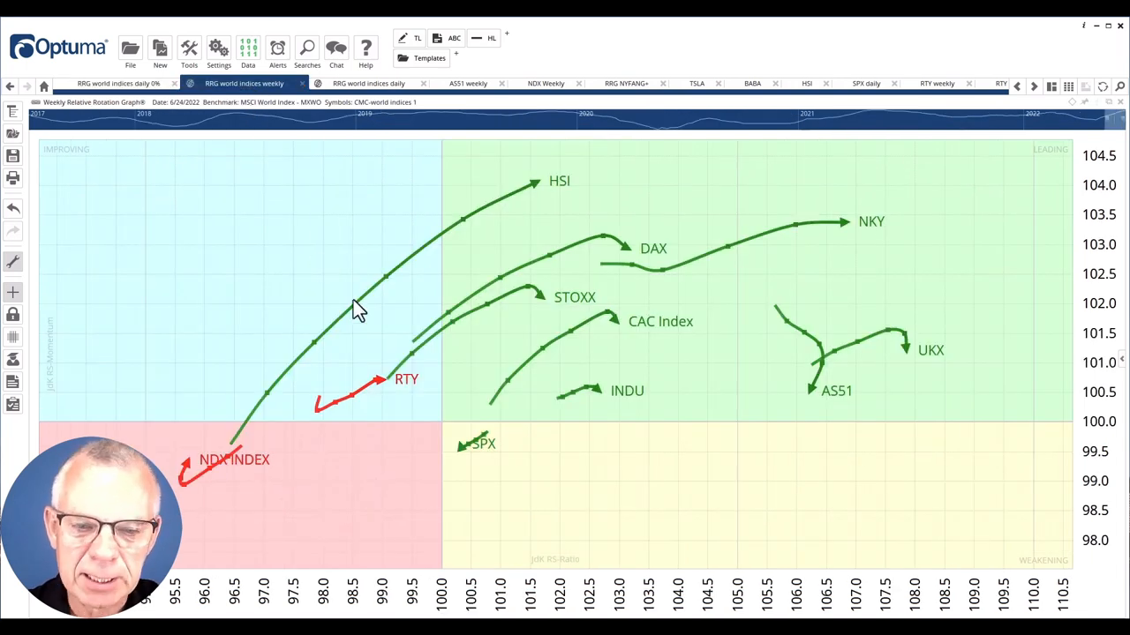
{"action": "mouse_move", "coordinate": [286, 255]}
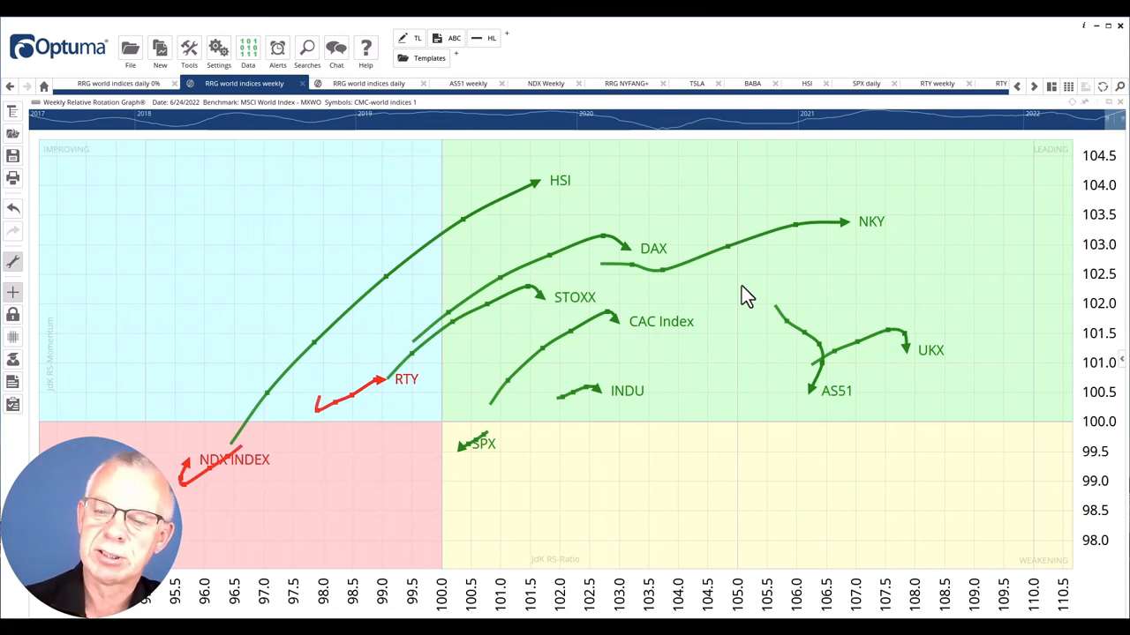
{"action": "mouse_move", "coordinate": [594, 378]}
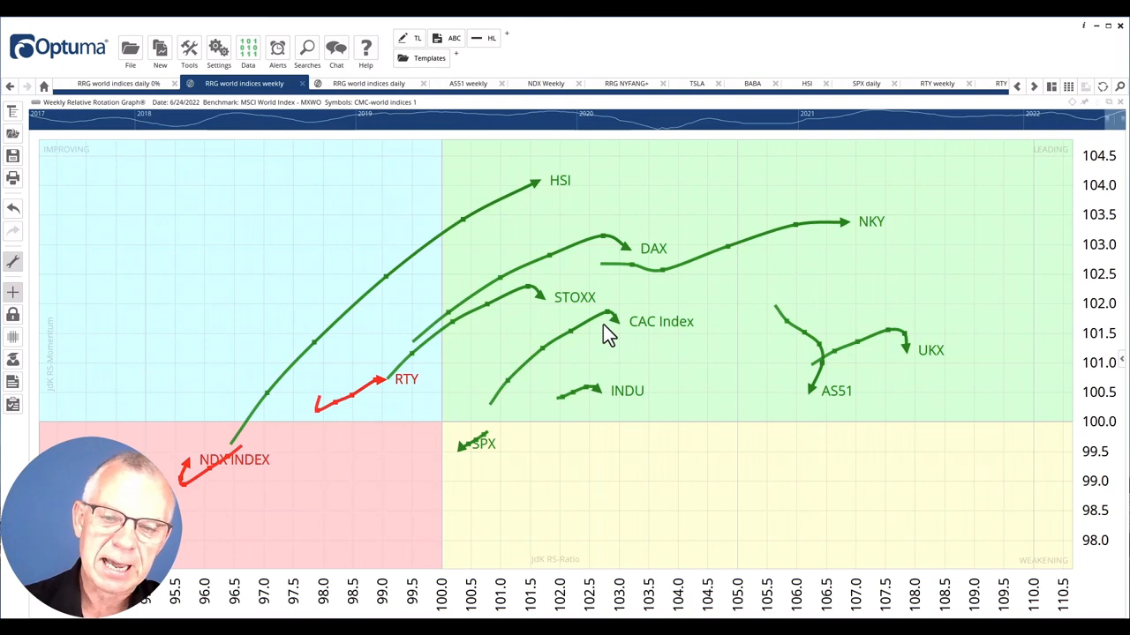
{"action": "mouse_move", "coordinate": [555, 318]}
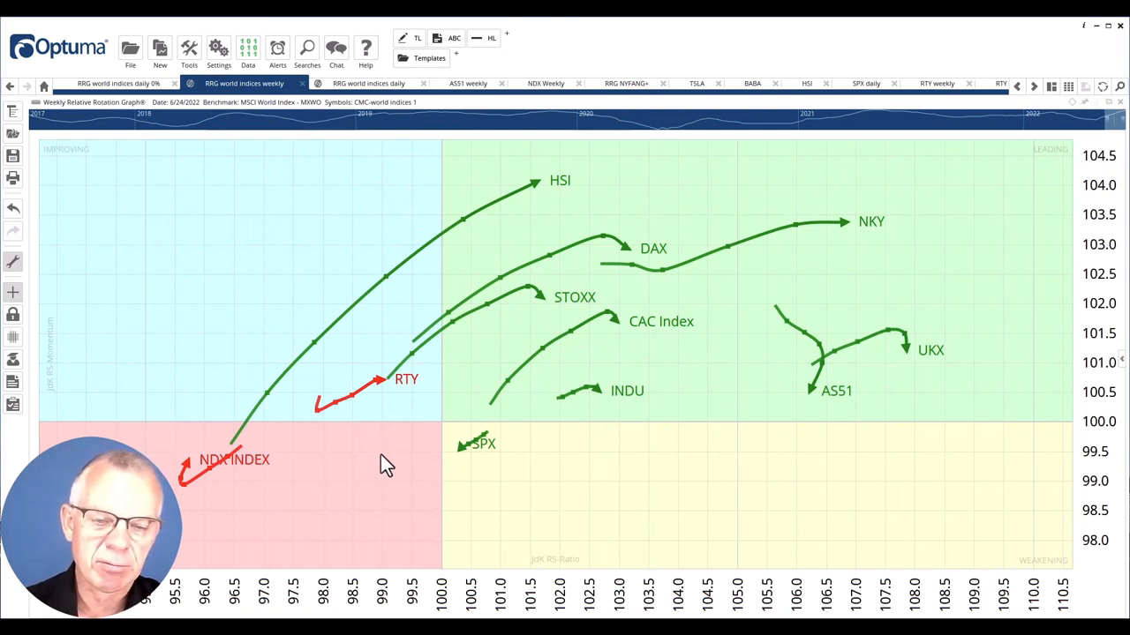
{"action": "mouse_move", "coordinate": [475, 466]}
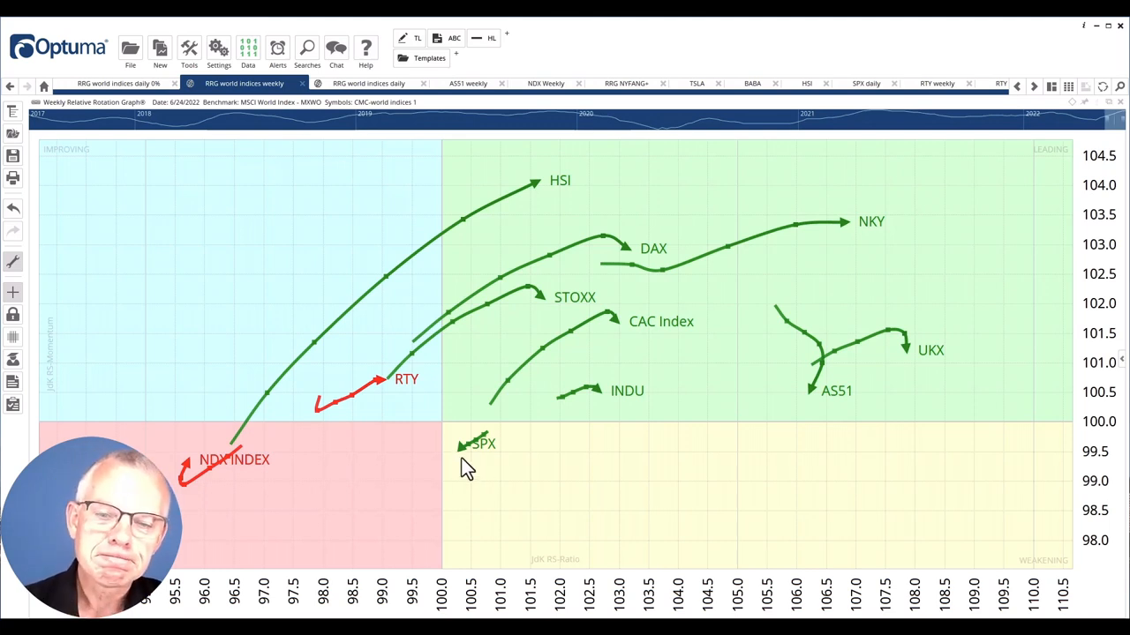
{"action": "mouse_move", "coordinate": [369, 83]}
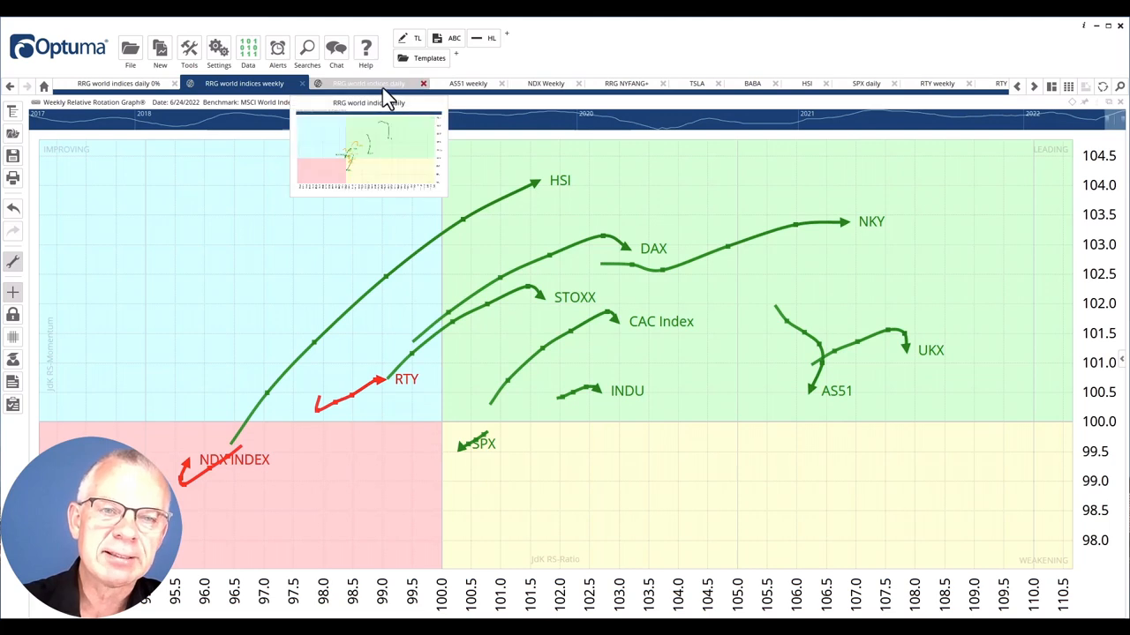
Show the daily world-indices RRG benchmarked against the MSCI World index
{"action": "left_click", "coordinate": [367, 83]}
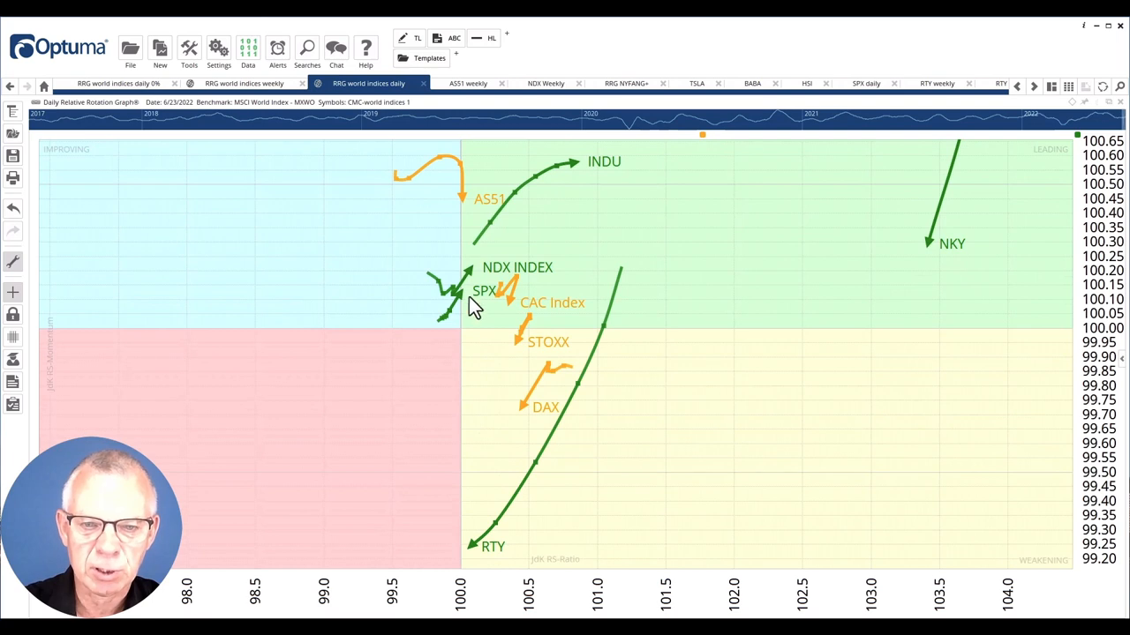
{"action": "mouse_move", "coordinate": [482, 378]}
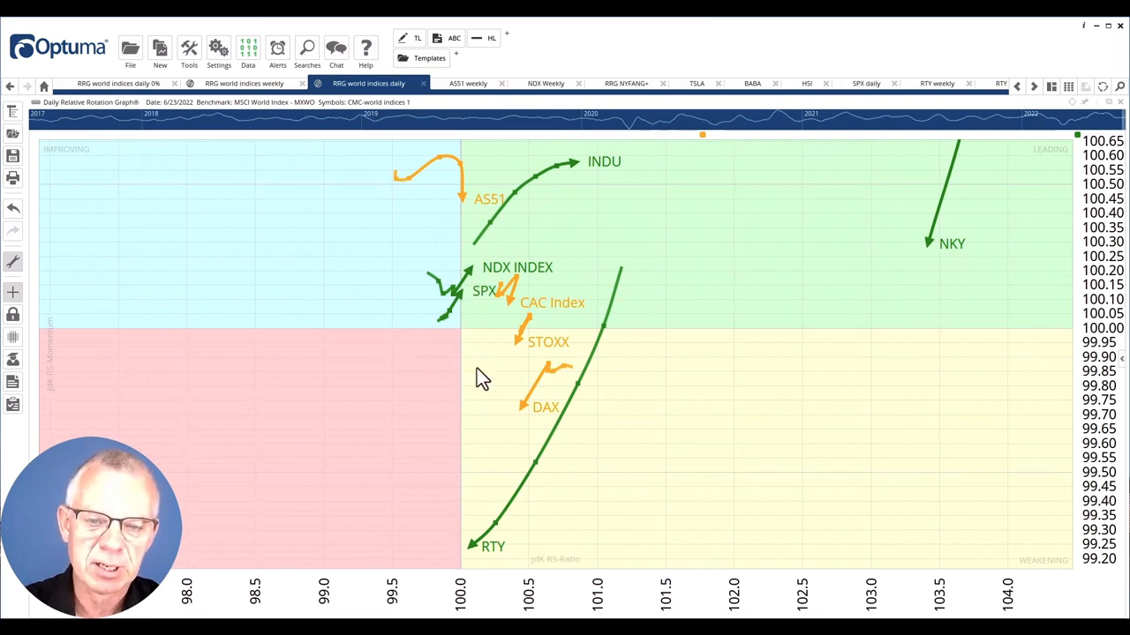
{"action": "mouse_move", "coordinate": [432, 168]}
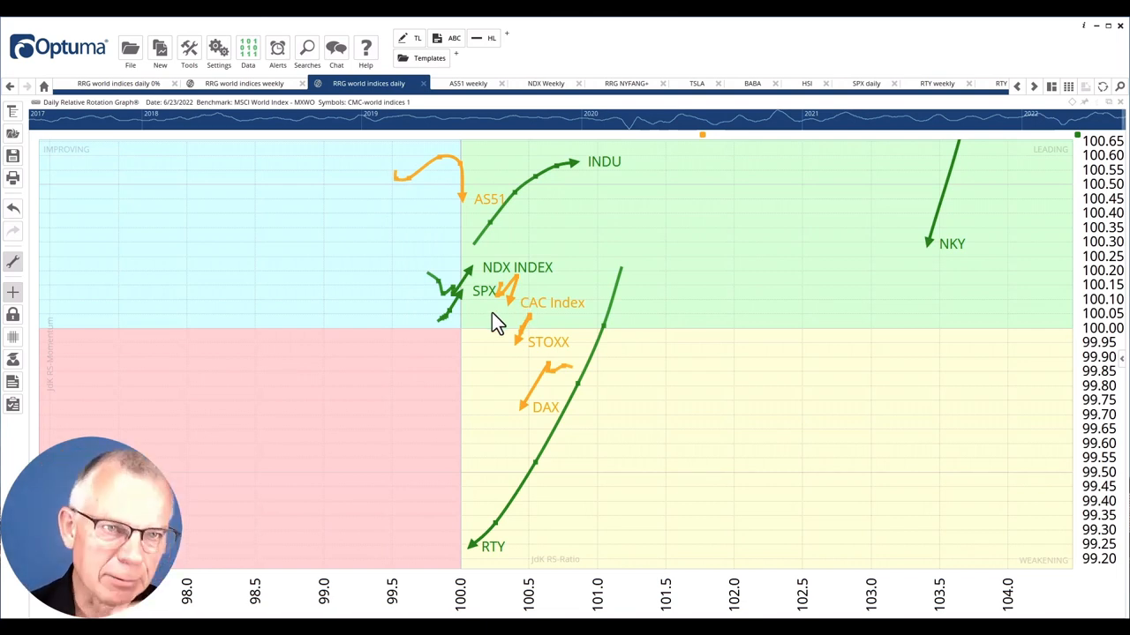
Return to the 'RRG world indices weekly' chart
{"action": "left_click", "coordinate": [244, 83]}
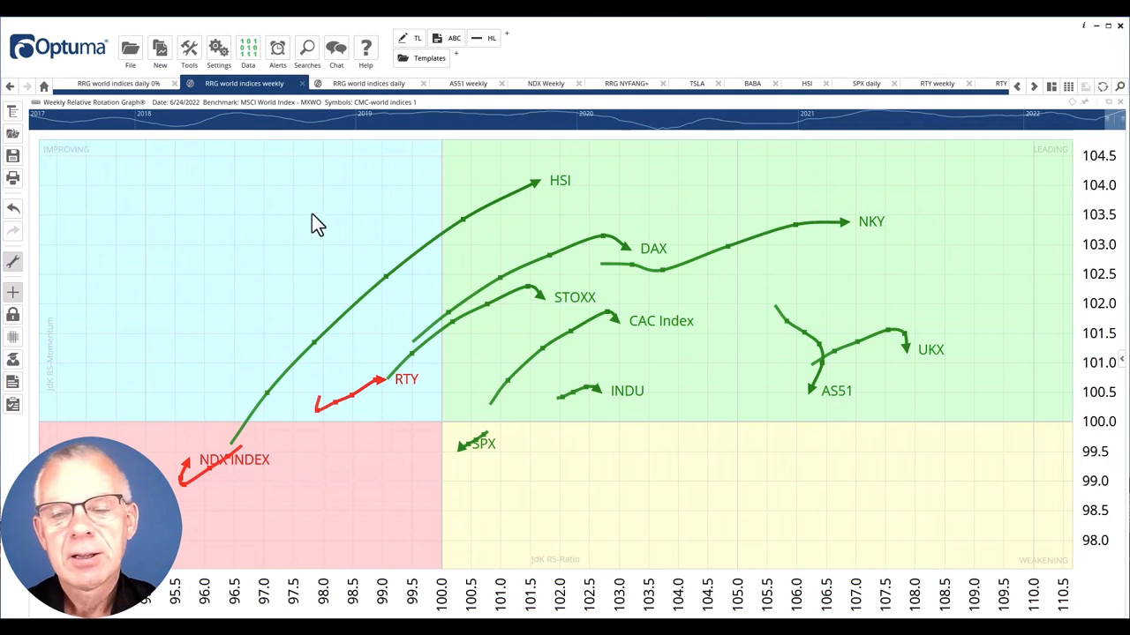
{"action": "mouse_move", "coordinate": [353, 304]}
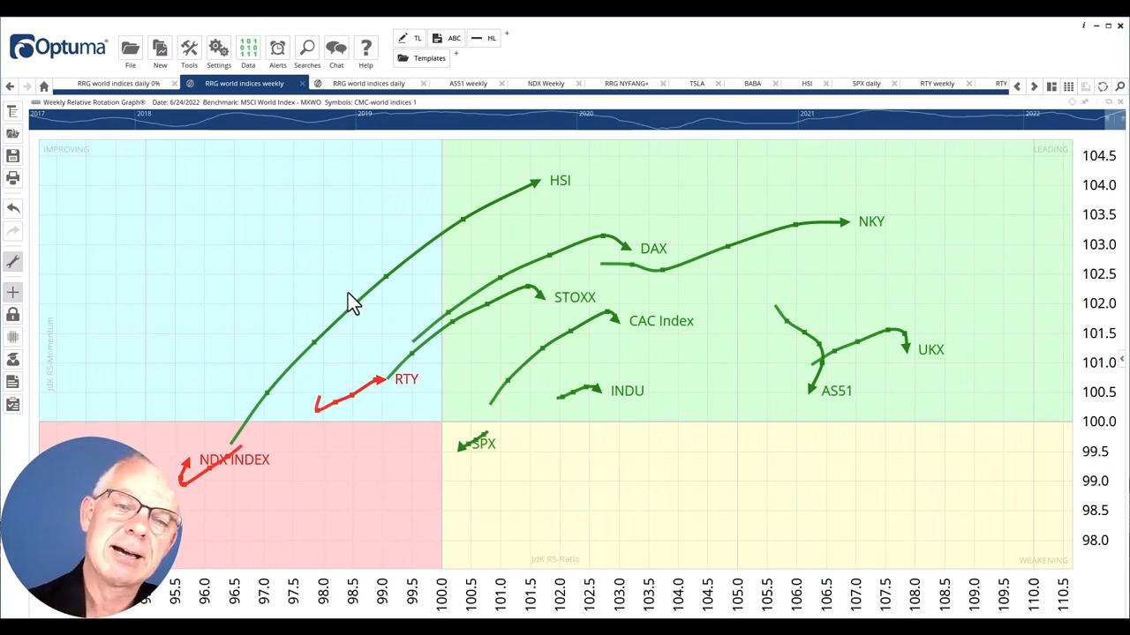
{"action": "mouse_move", "coordinate": [450, 342]}
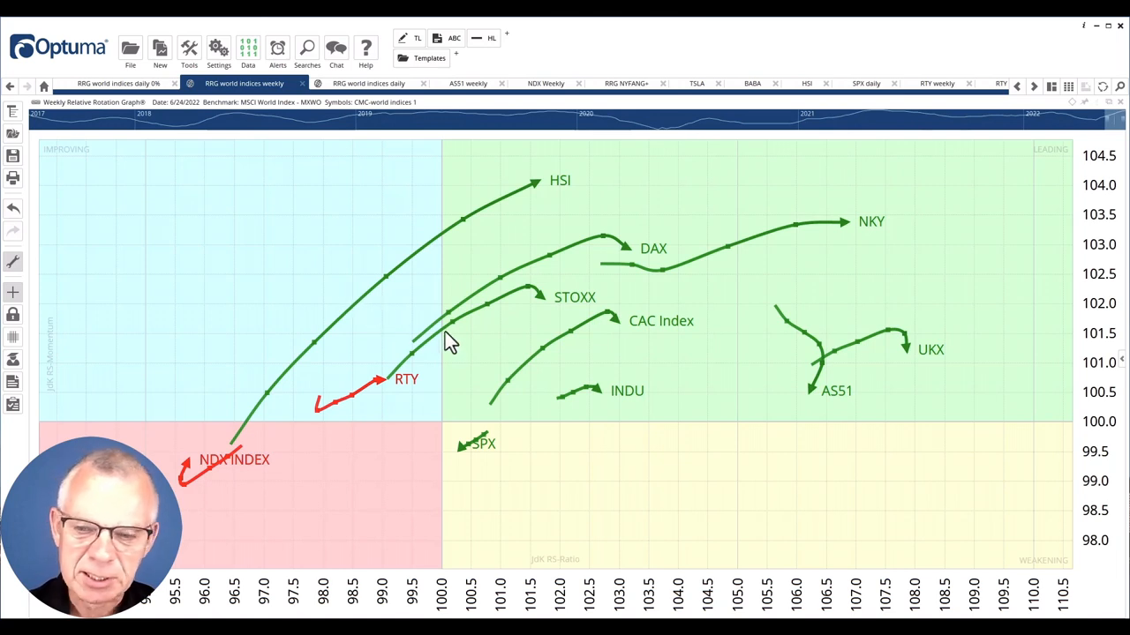
{"action": "mouse_move", "coordinate": [741, 381]}
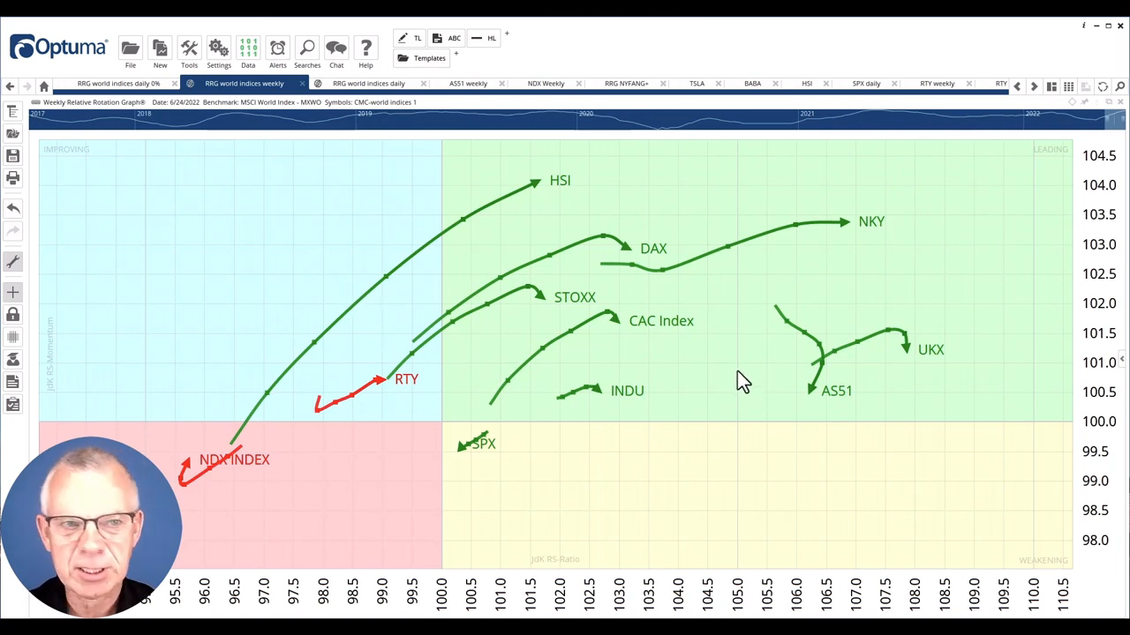
{"action": "mouse_move", "coordinate": [784, 391]}
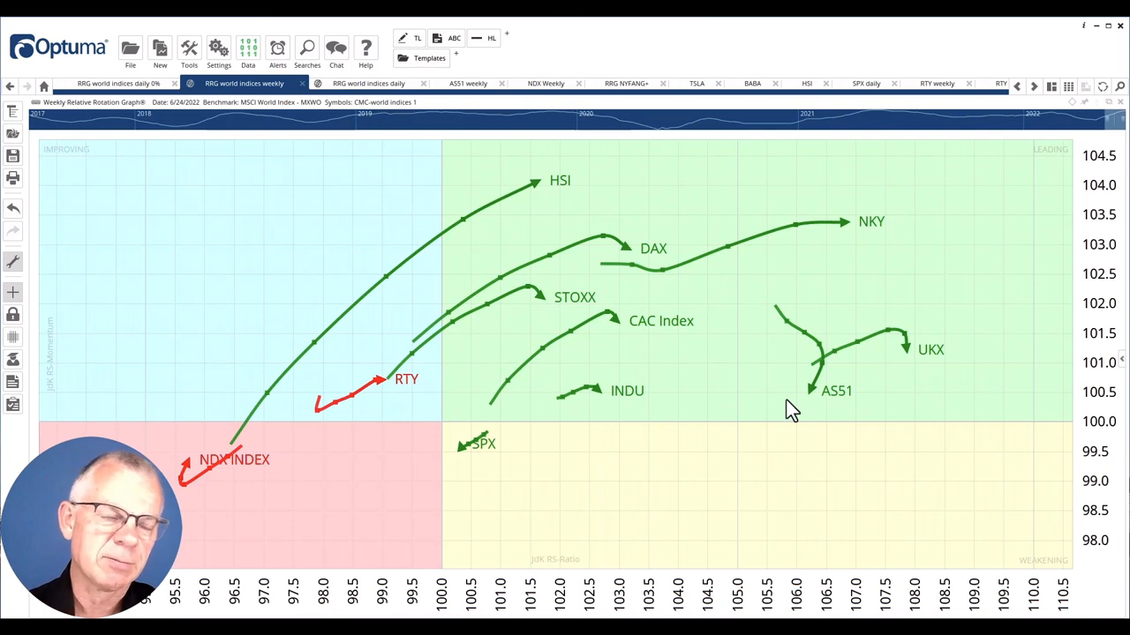
{"action": "mouse_move", "coordinate": [432, 515]}
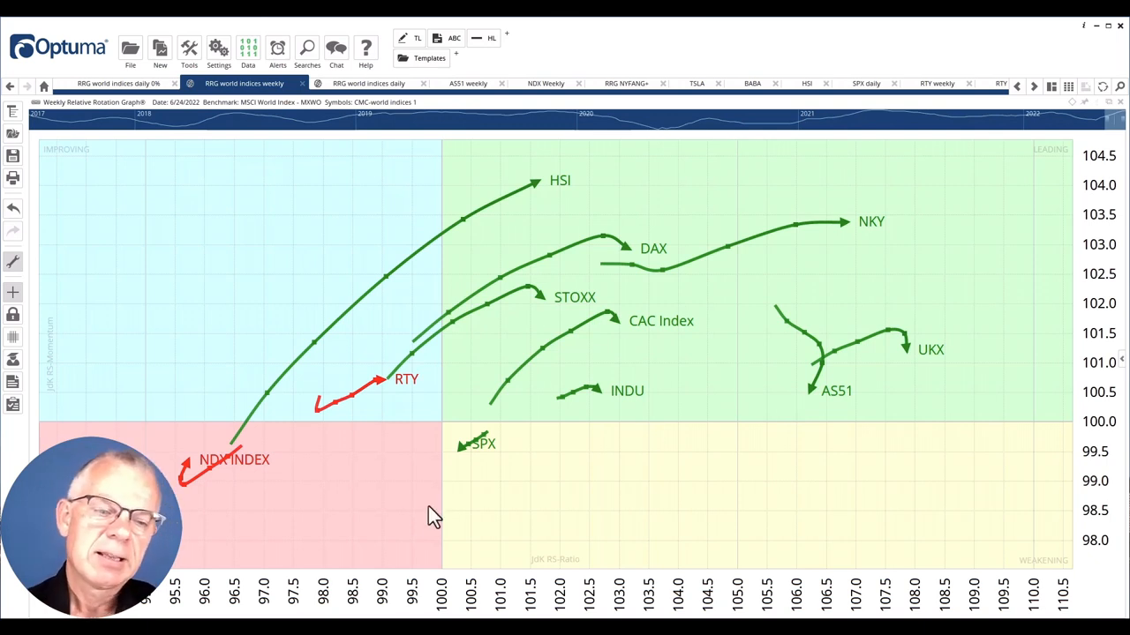
{"action": "mouse_move", "coordinate": [184, 505]}
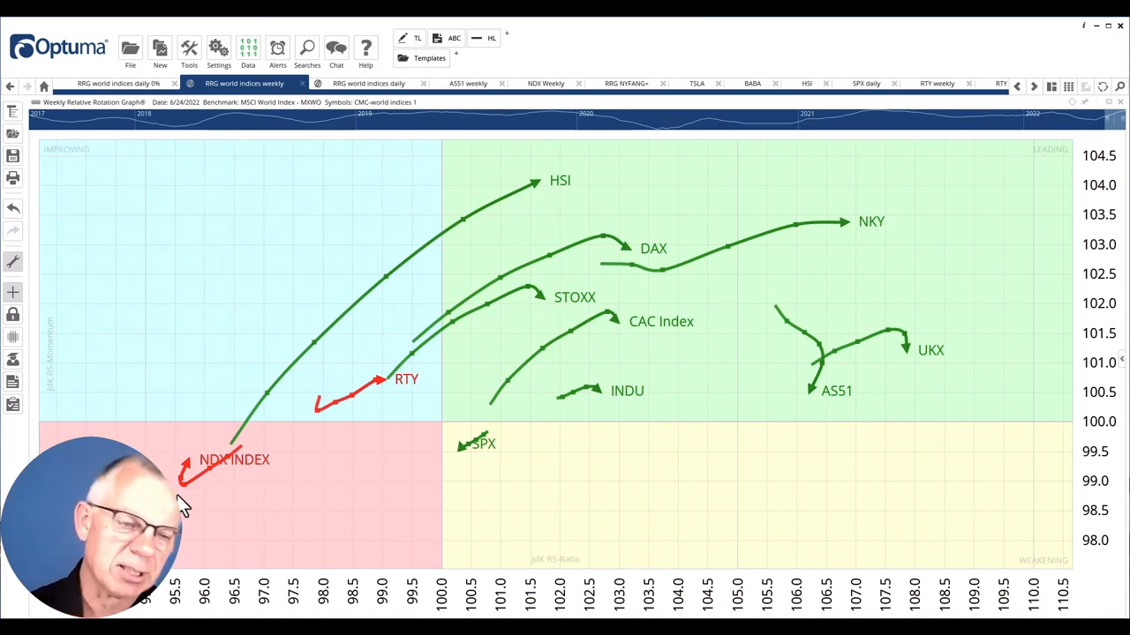
{"action": "mouse_move", "coordinate": [697, 505]}
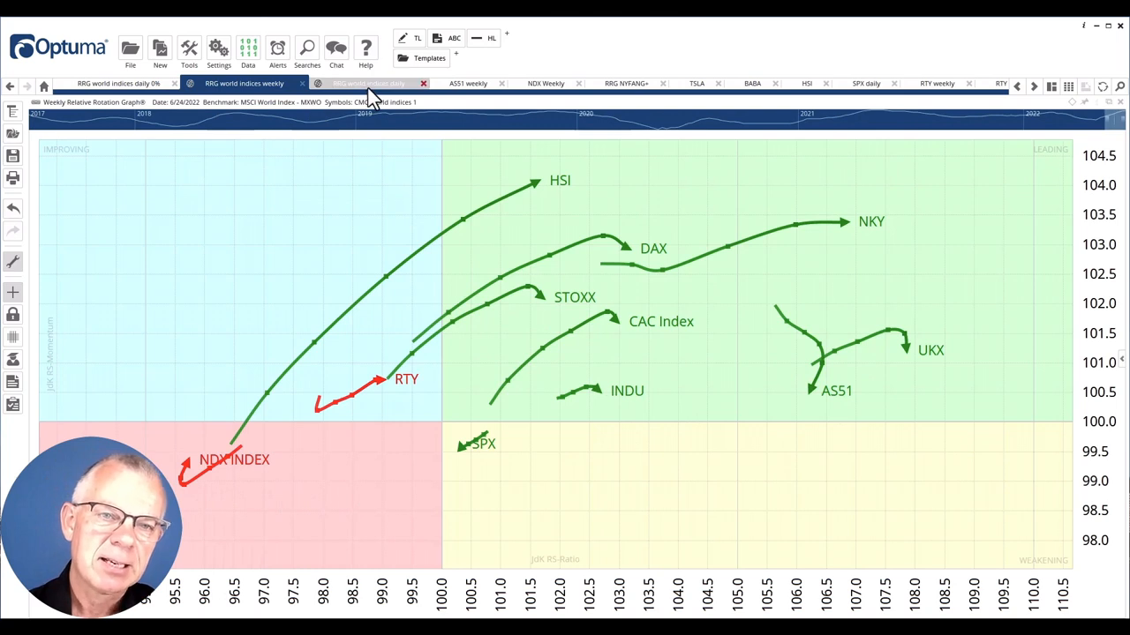
{"action": "mouse_move", "coordinate": [369, 83]}
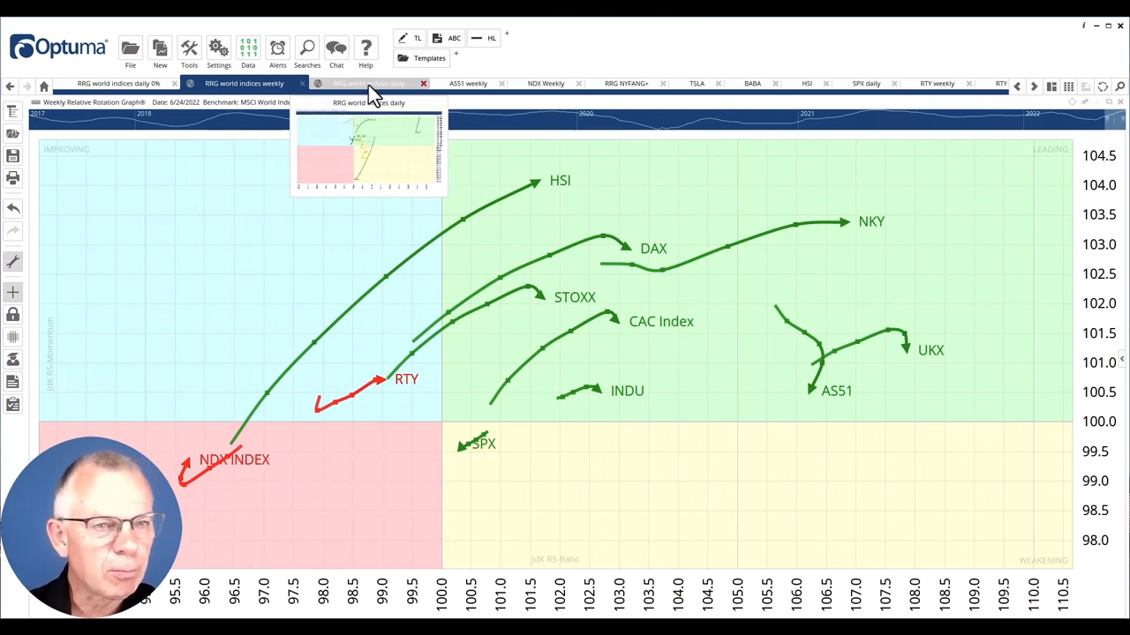
{"action": "left_click", "coordinate": [367, 83]}
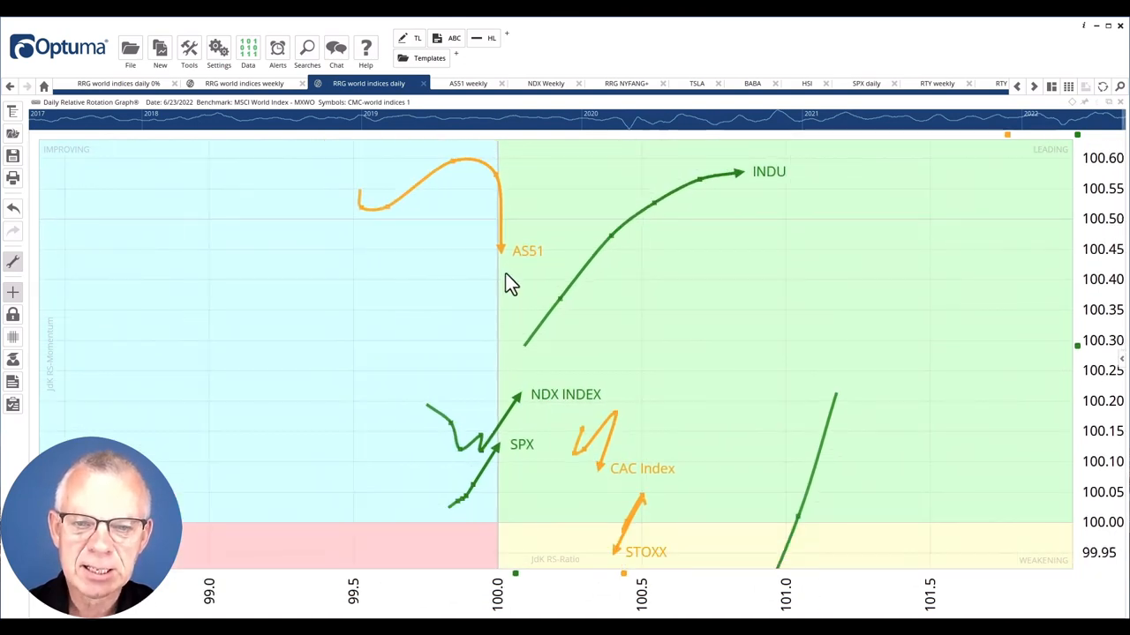
{"action": "mouse_move", "coordinate": [515, 316]}
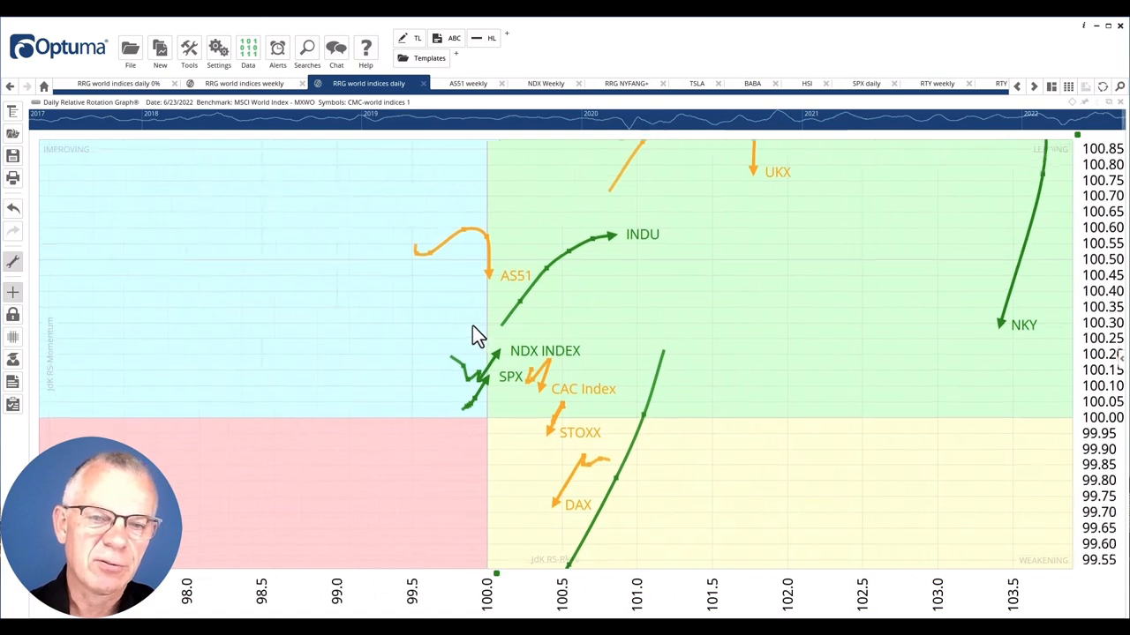
{"action": "mouse_move", "coordinate": [468, 83]}
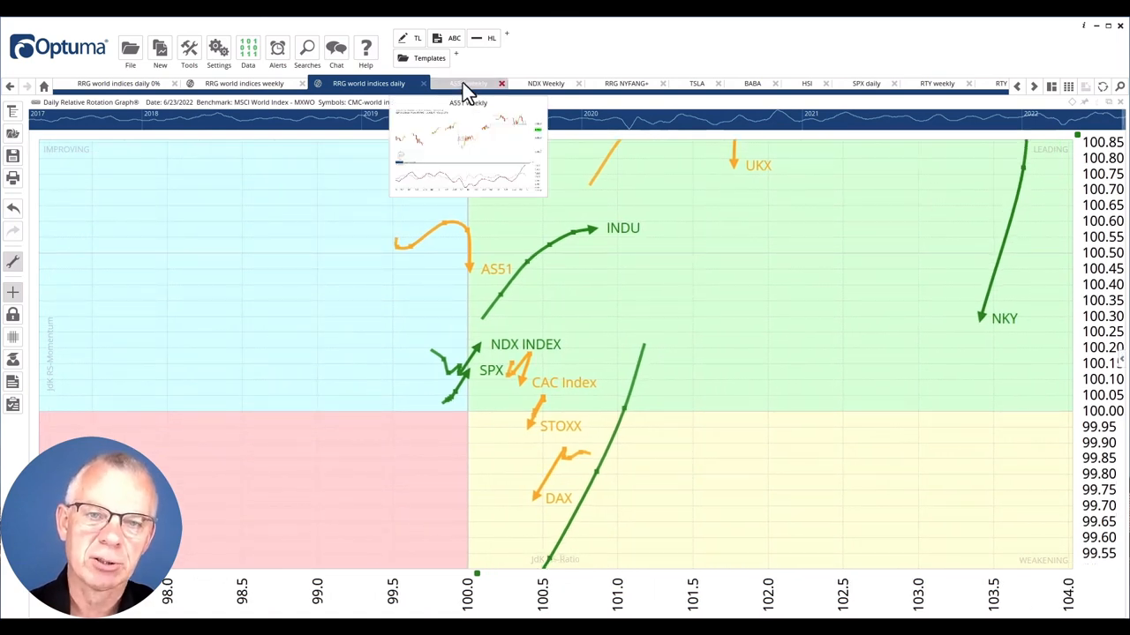
Review the S&P/ASX 200 weekly chart, then show the NASDAQ 100 weekly chart
{"action": "left_click", "coordinate": [468, 83]}
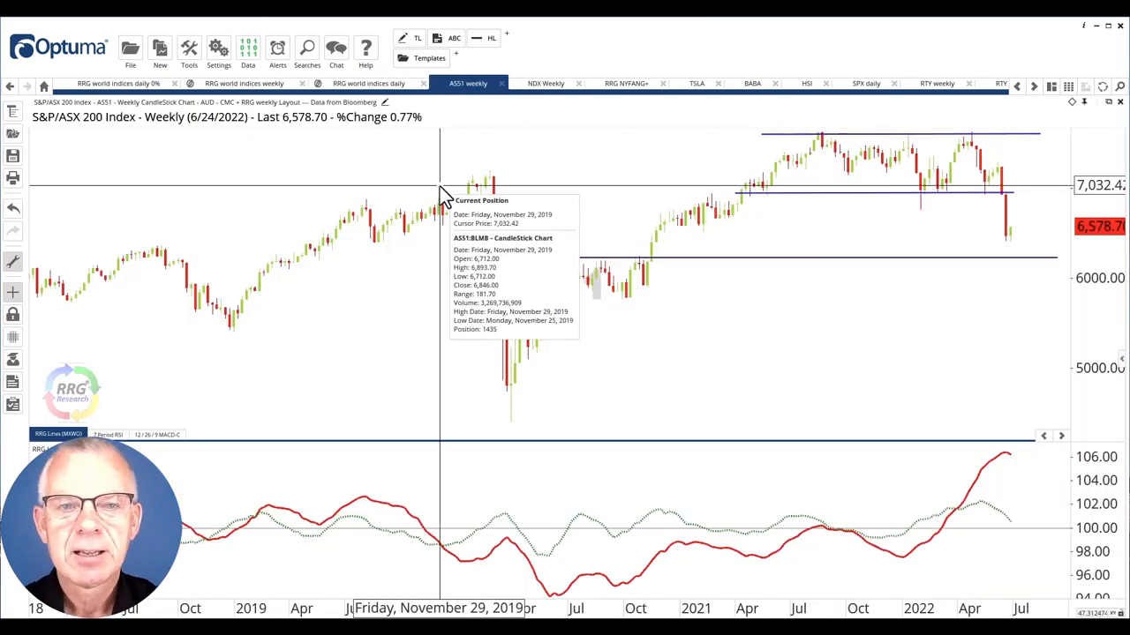
{"action": "mouse_move", "coordinate": [403, 180]}
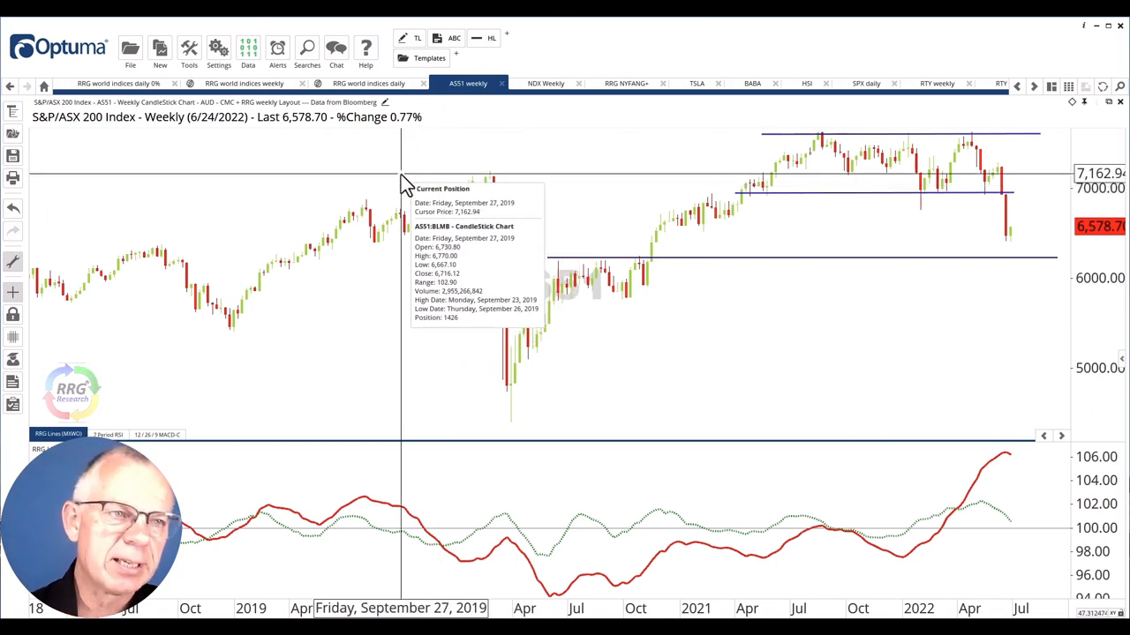
{"action": "mouse_move", "coordinate": [590, 336]}
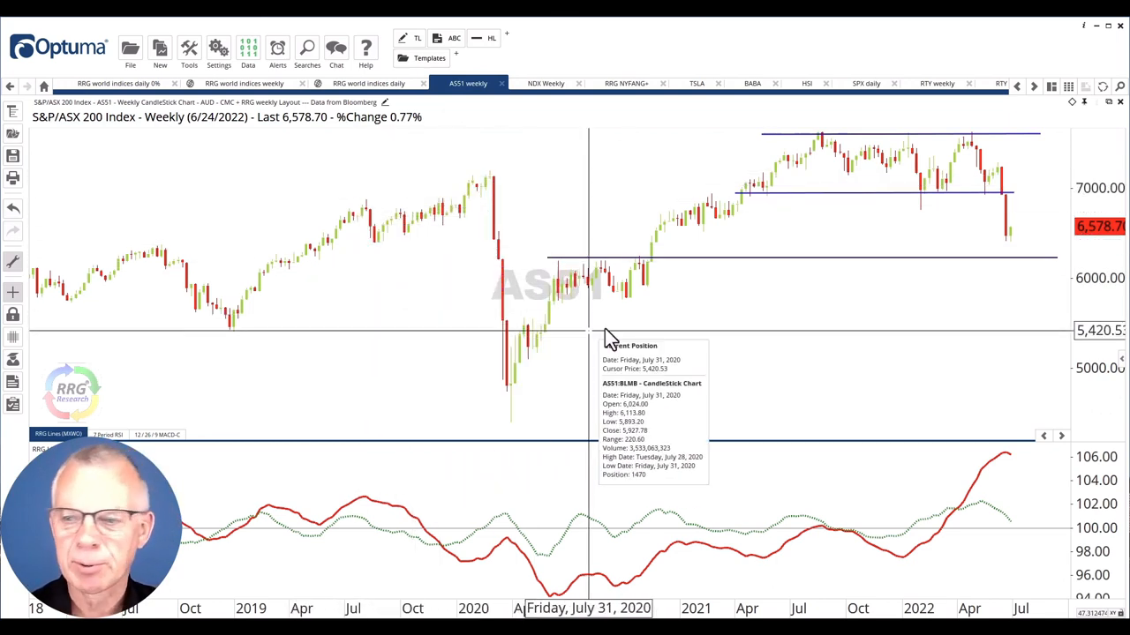
{"action": "mouse_move", "coordinate": [828, 180]}
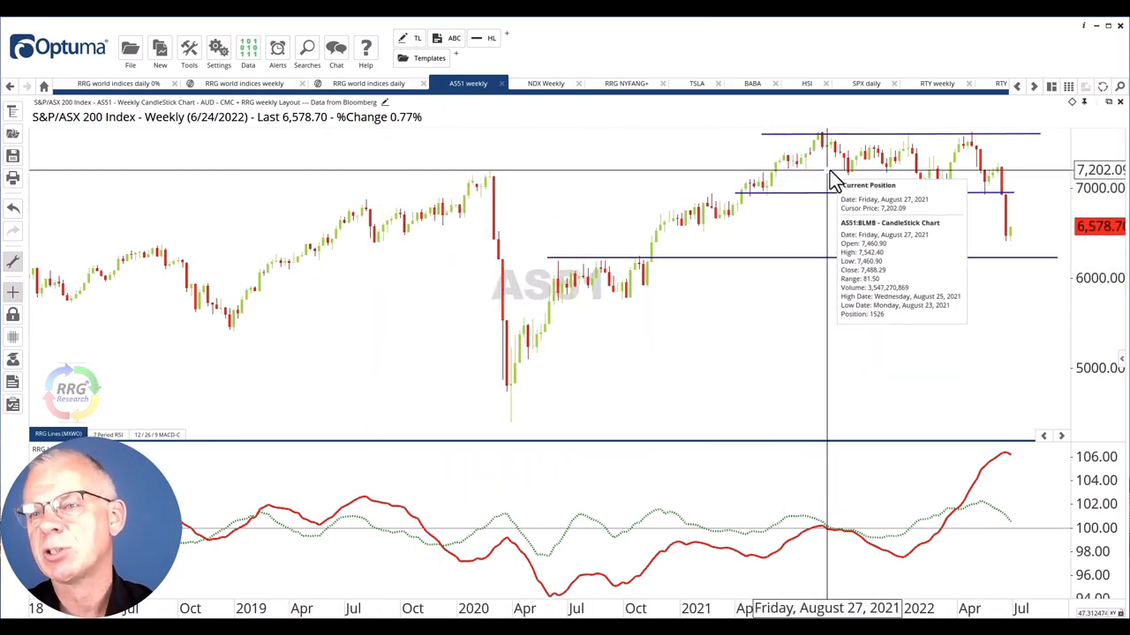
{"action": "mouse_move", "coordinate": [812, 244]}
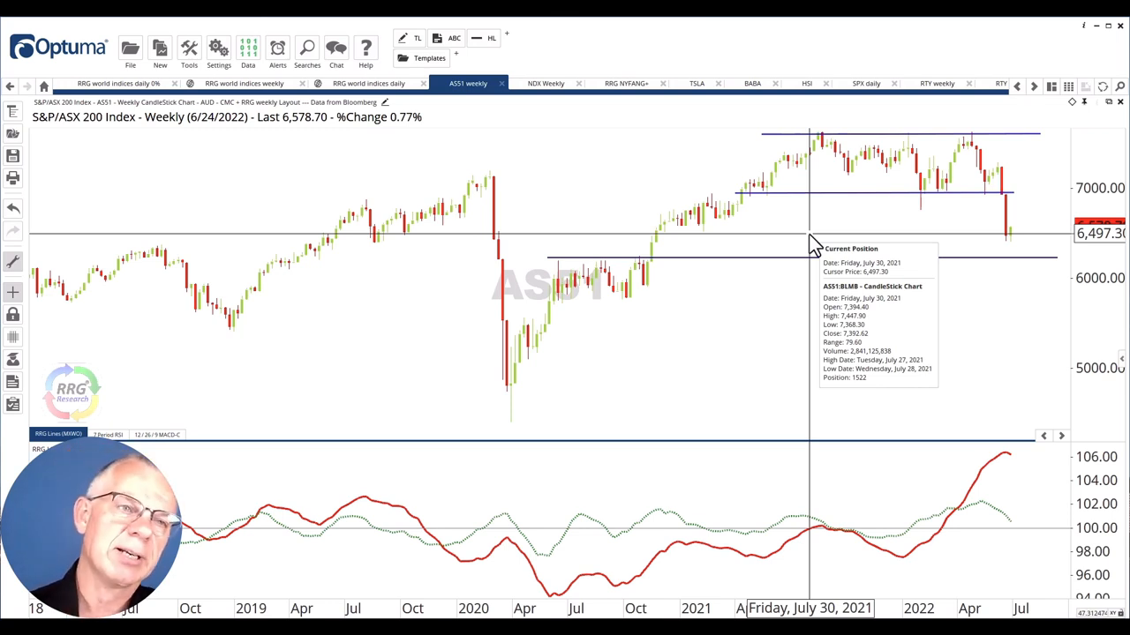
{"action": "mouse_move", "coordinate": [969, 516]}
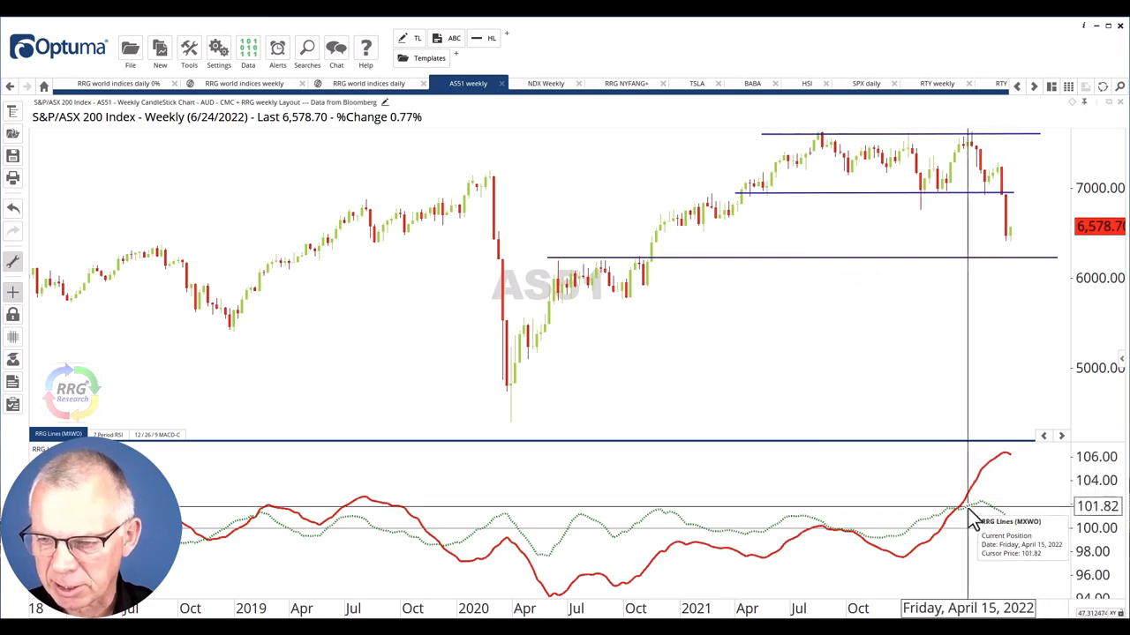
{"action": "mouse_move", "coordinate": [1006, 529]}
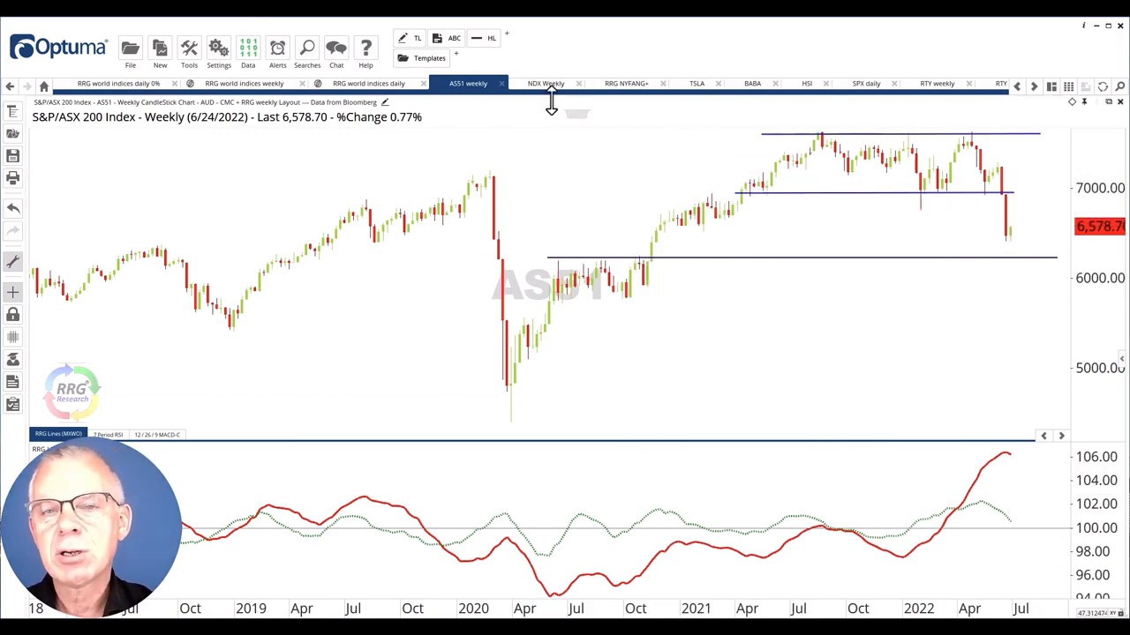
{"action": "mouse_move", "coordinate": [545, 83]}
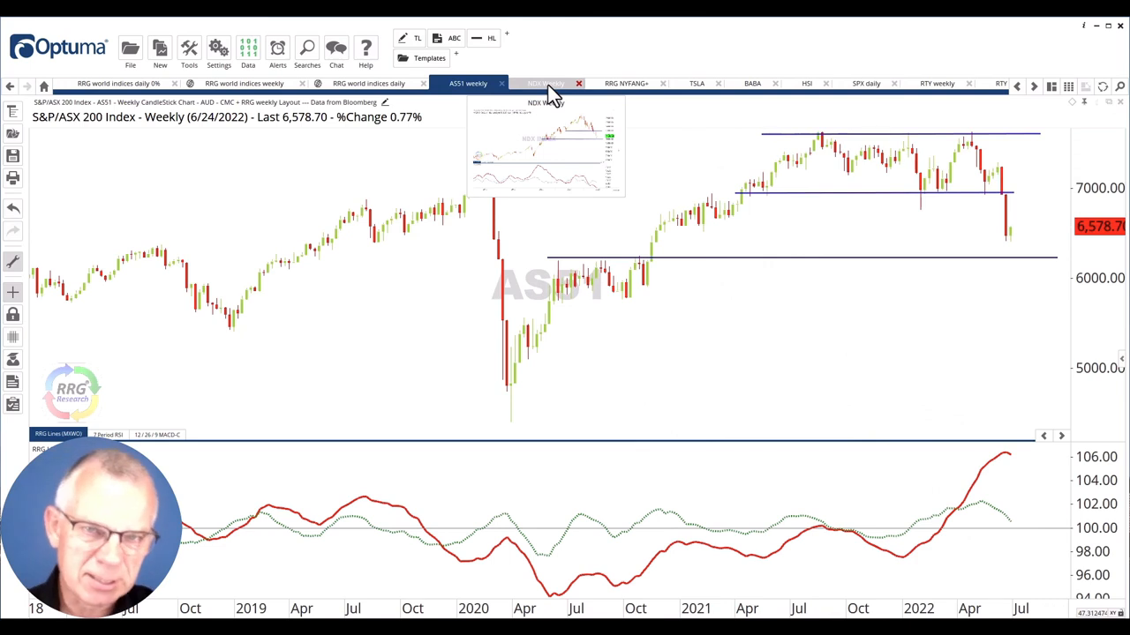
{"action": "left_click", "coordinate": [546, 83]}
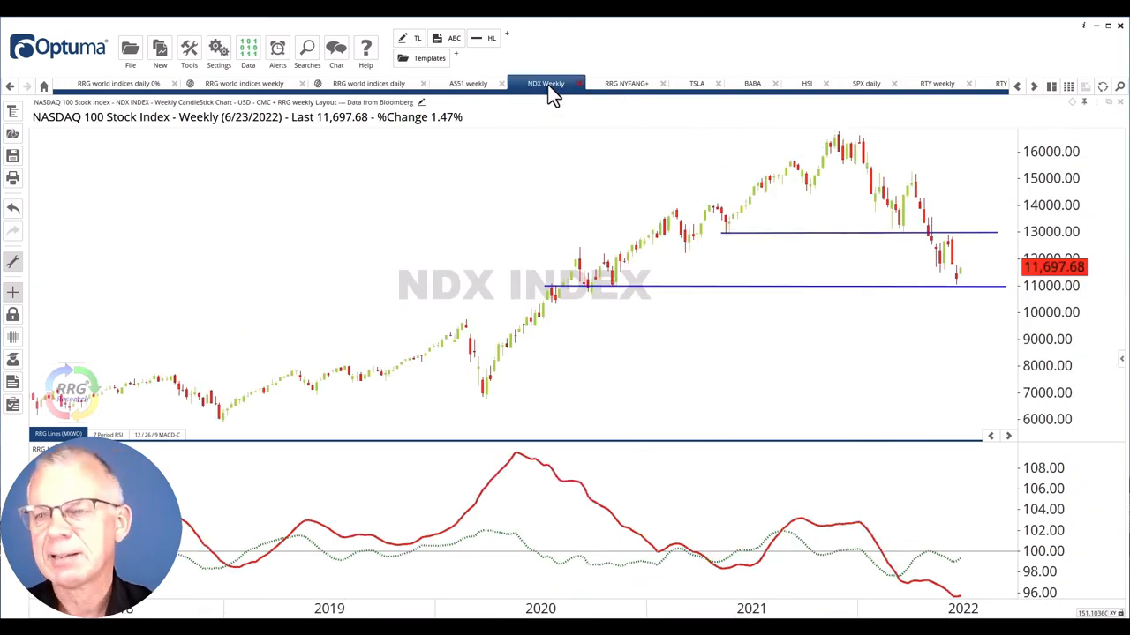
{"action": "mouse_move", "coordinate": [855, 185]}
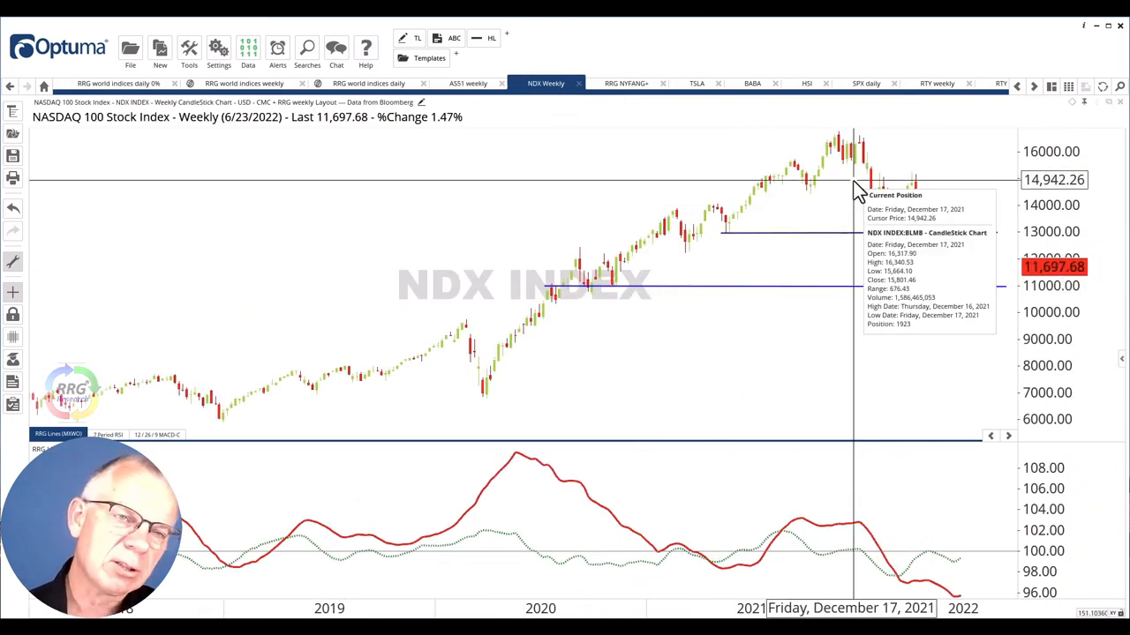
{"action": "mouse_move", "coordinate": [816, 150]}
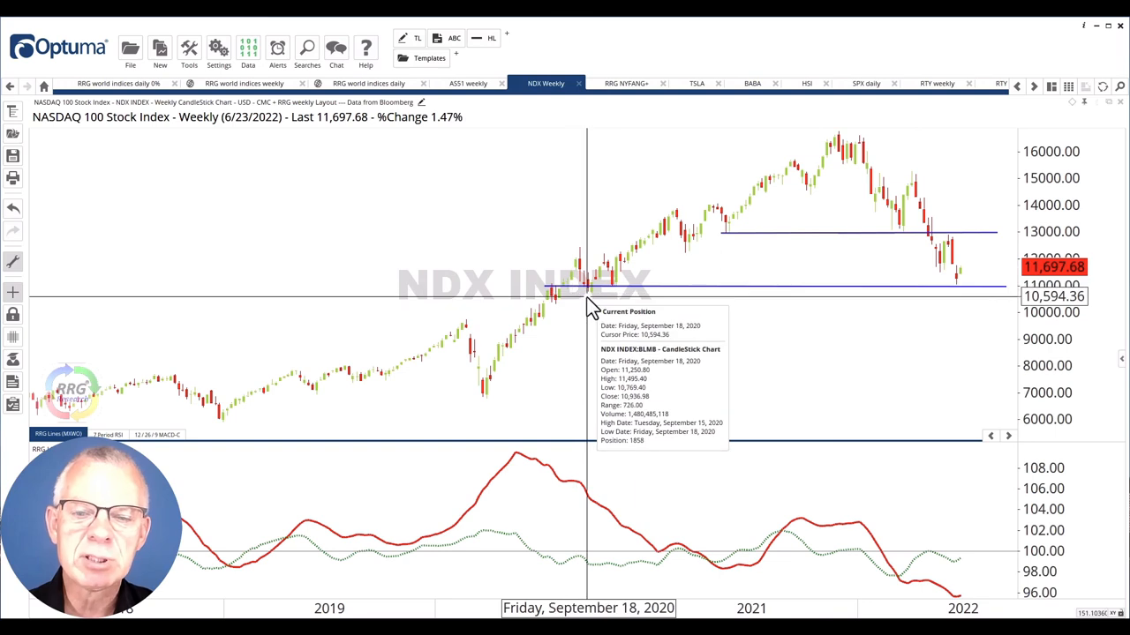
{"action": "mouse_move", "coordinate": [740, 390]}
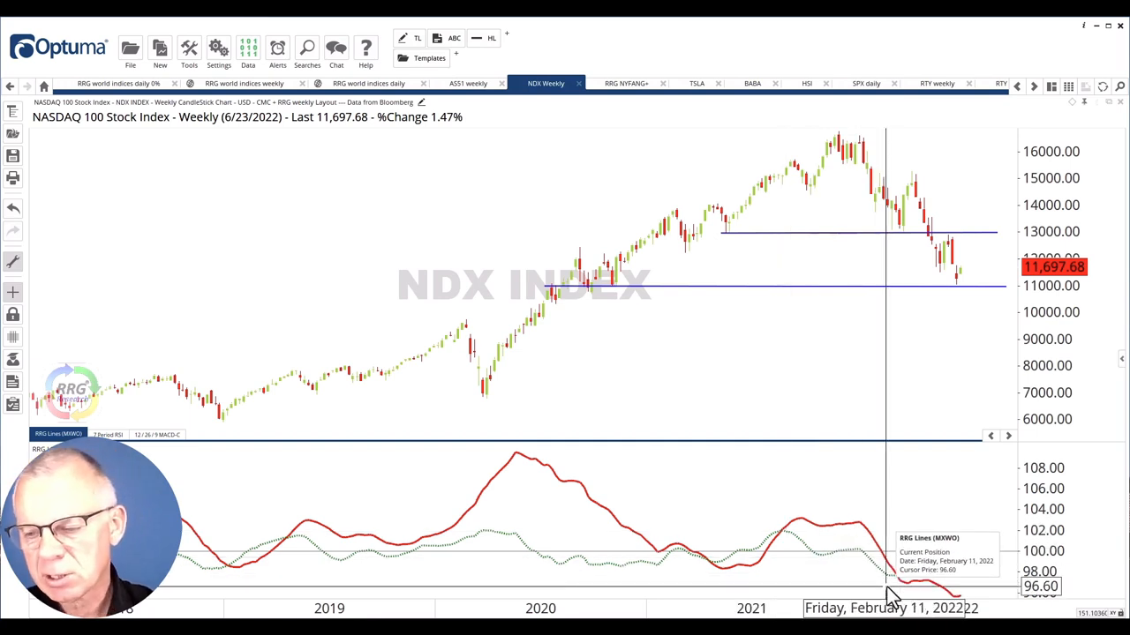
{"action": "mouse_move", "coordinate": [939, 579]}
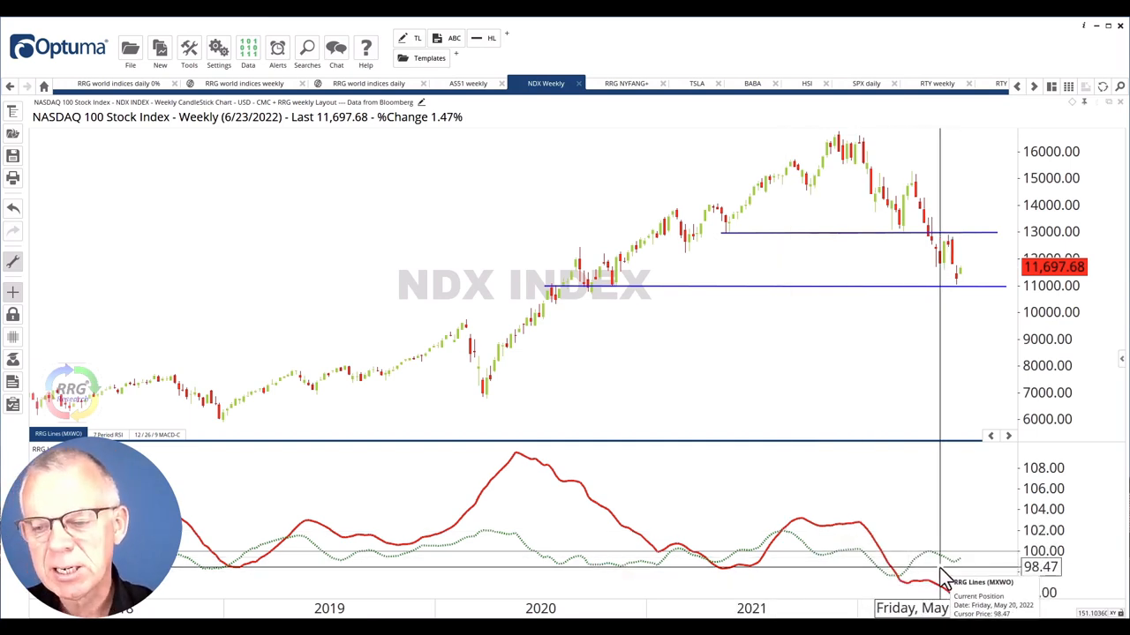
{"action": "mouse_move", "coordinate": [914, 586]}
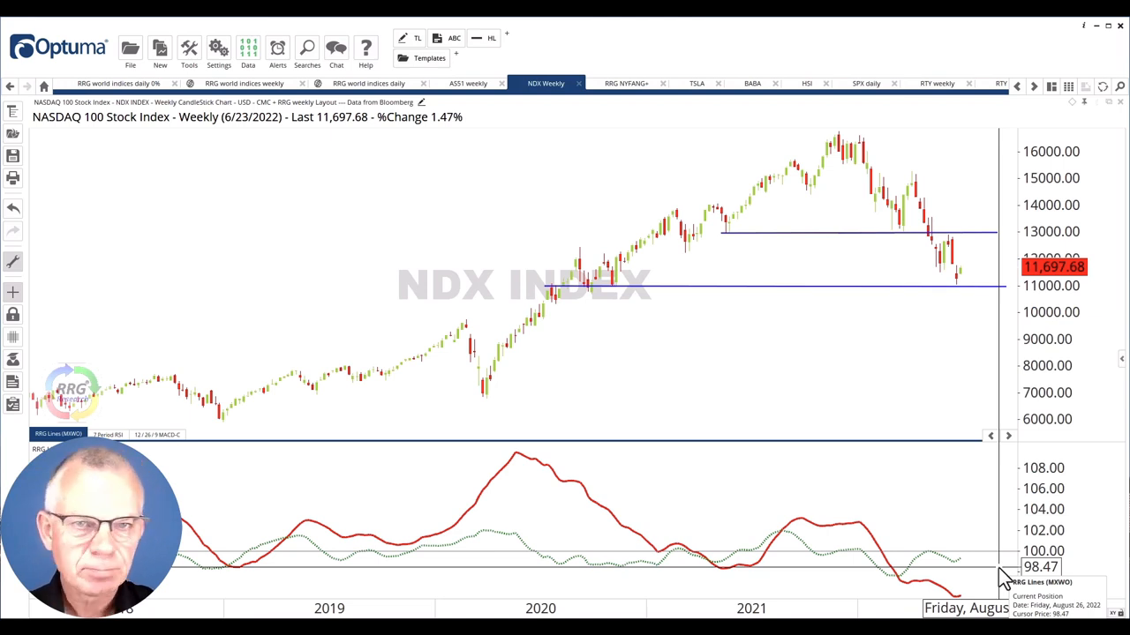
{"action": "mouse_move", "coordinate": [596, 332]}
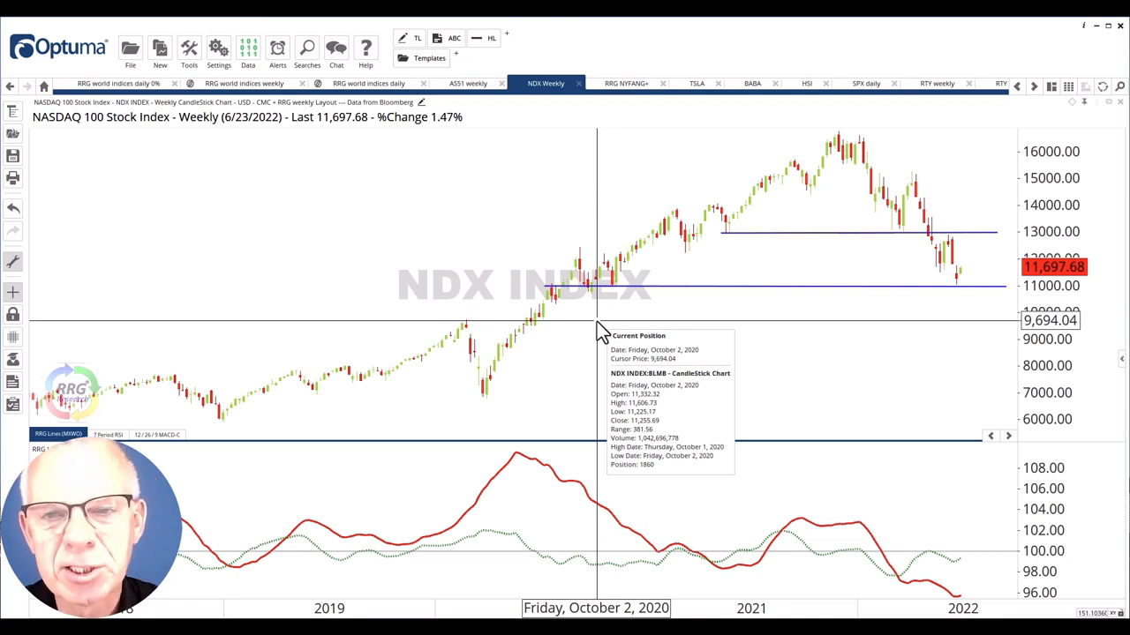
{"action": "left_click", "coordinate": [625, 83]}
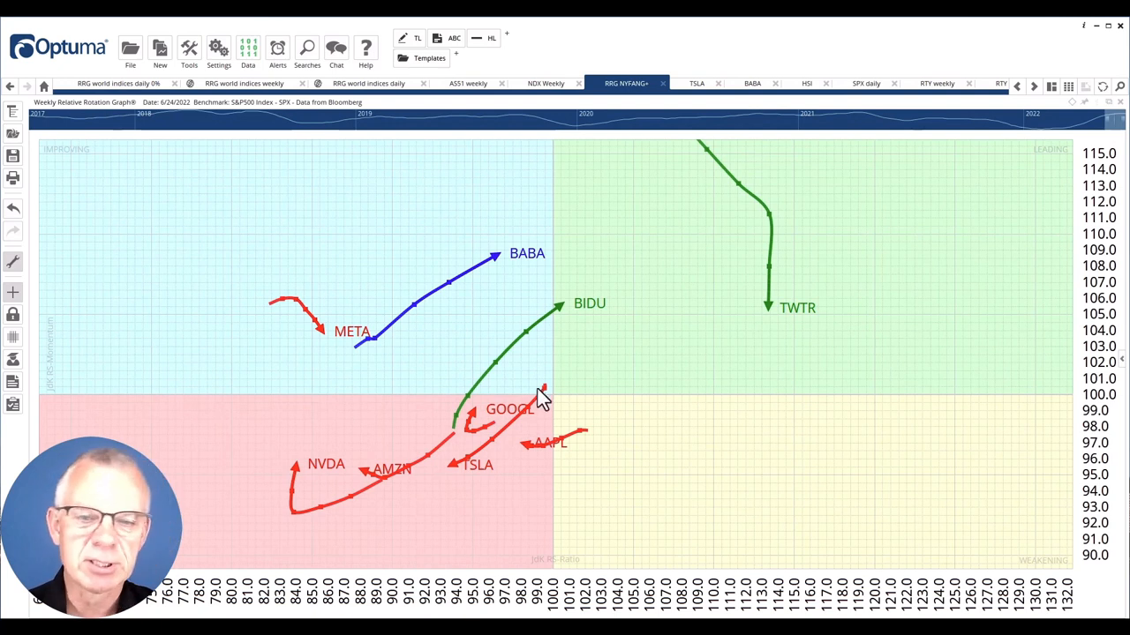
{"action": "mouse_move", "coordinate": [468, 477]}
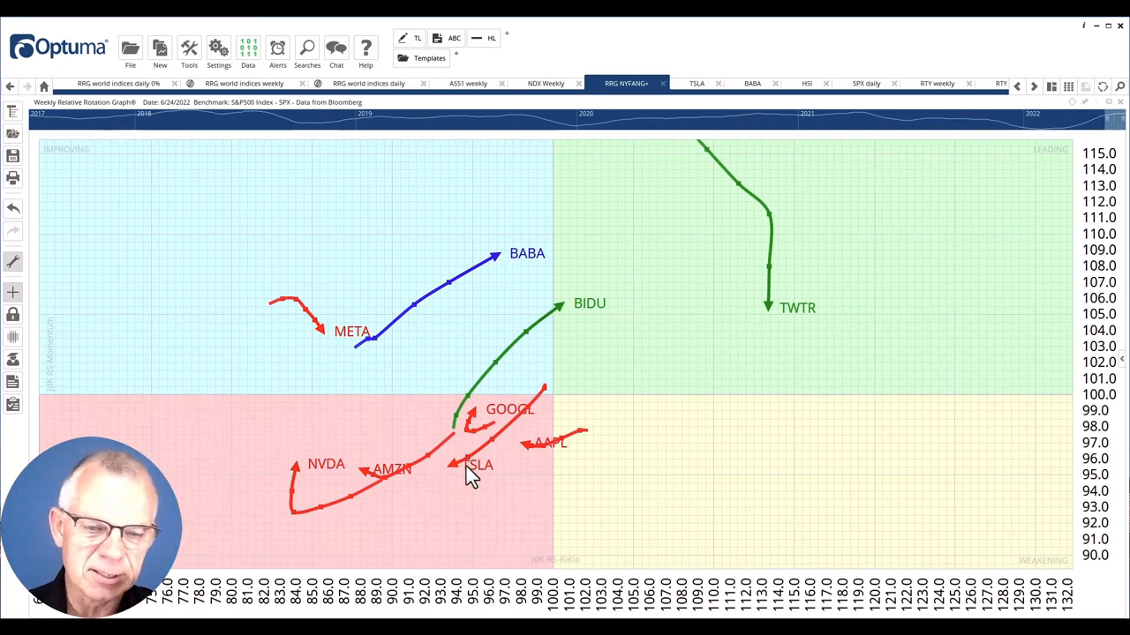
{"action": "mouse_move", "coordinate": [466, 321]}
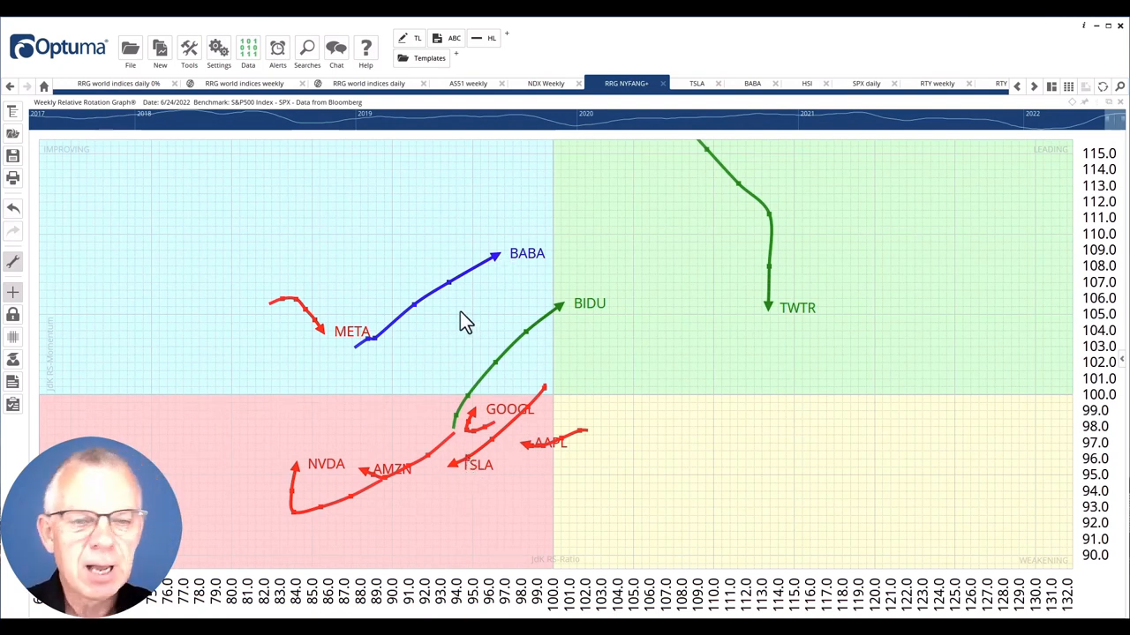
{"action": "mouse_move", "coordinate": [381, 361]}
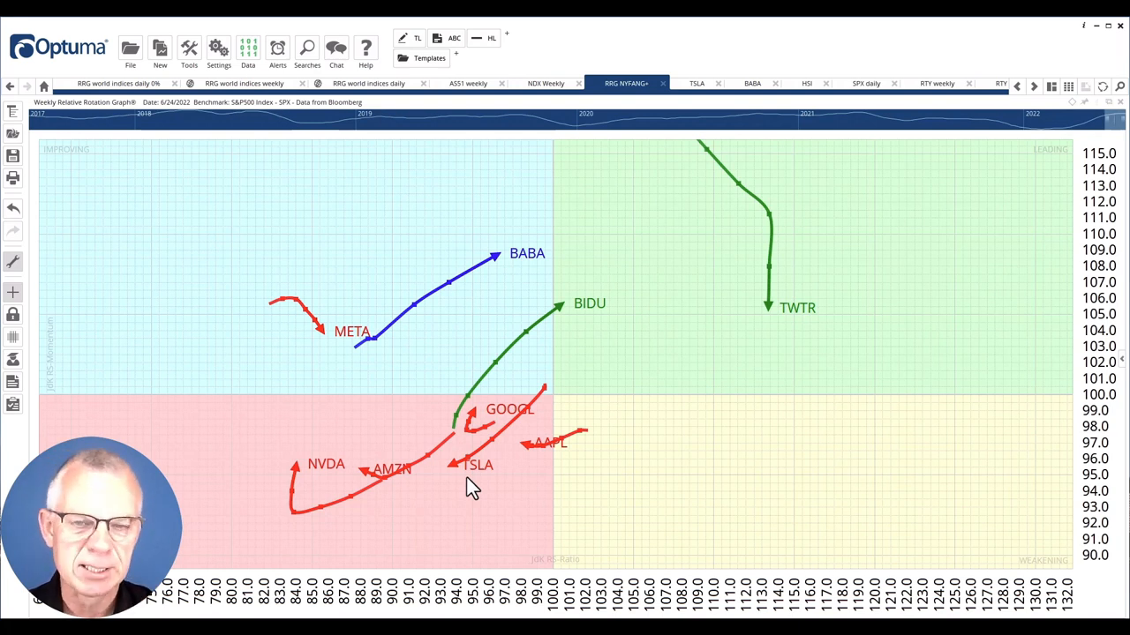
{"action": "mouse_move", "coordinate": [480, 371]}
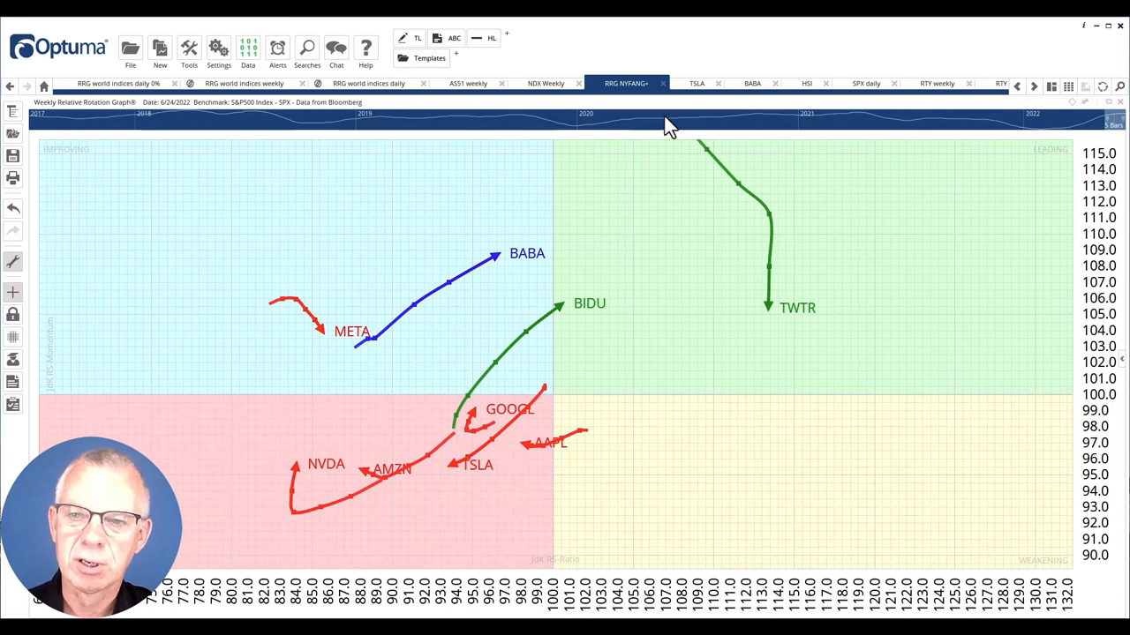
{"action": "left_click", "coordinate": [695, 83]}
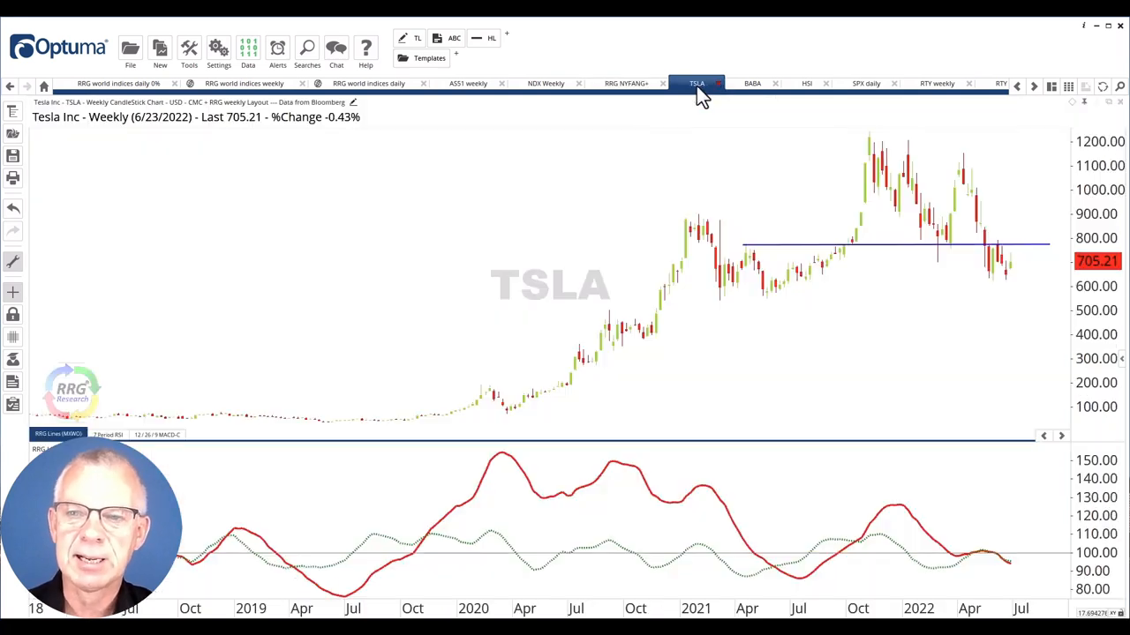
{"action": "mouse_move", "coordinate": [468, 429]}
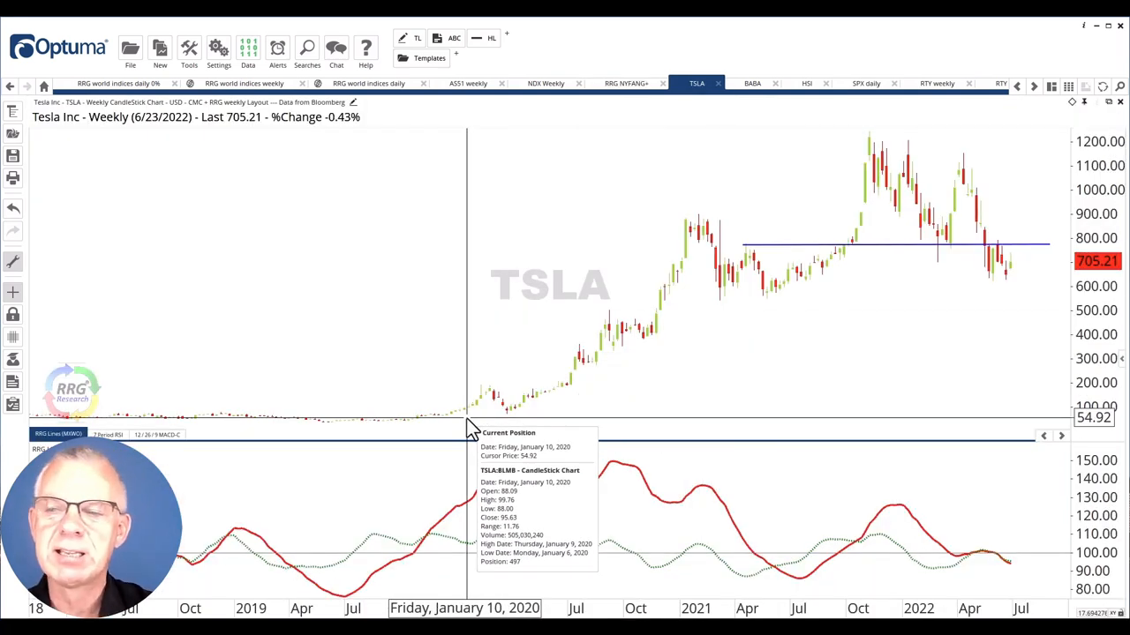
{"action": "mouse_move", "coordinate": [538, 410]}
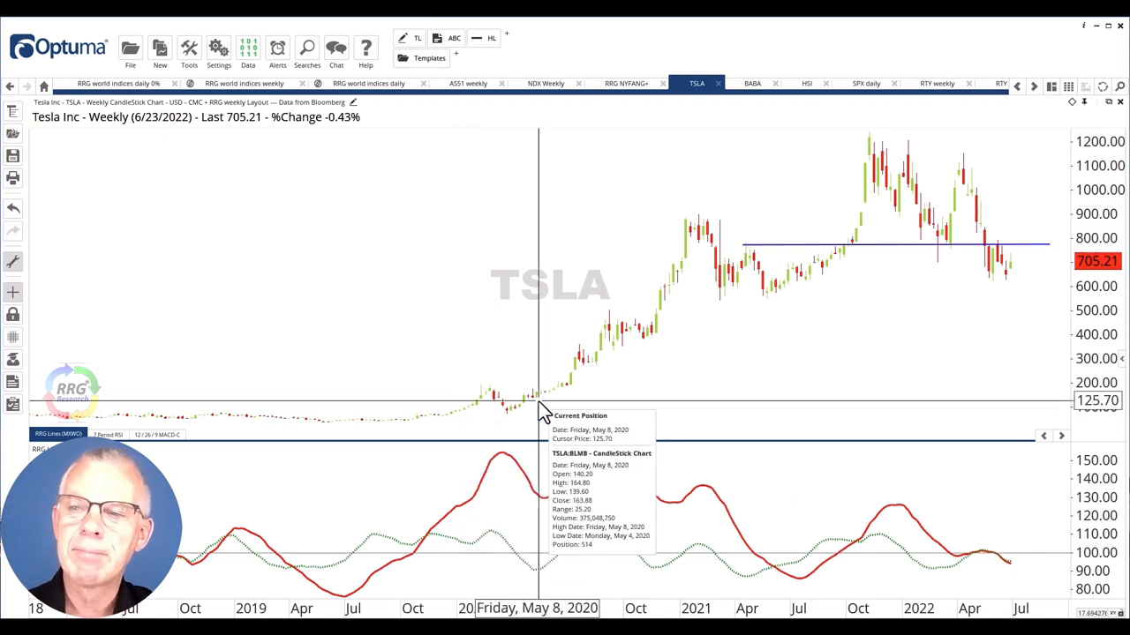
{"action": "mouse_move", "coordinate": [863, 159]}
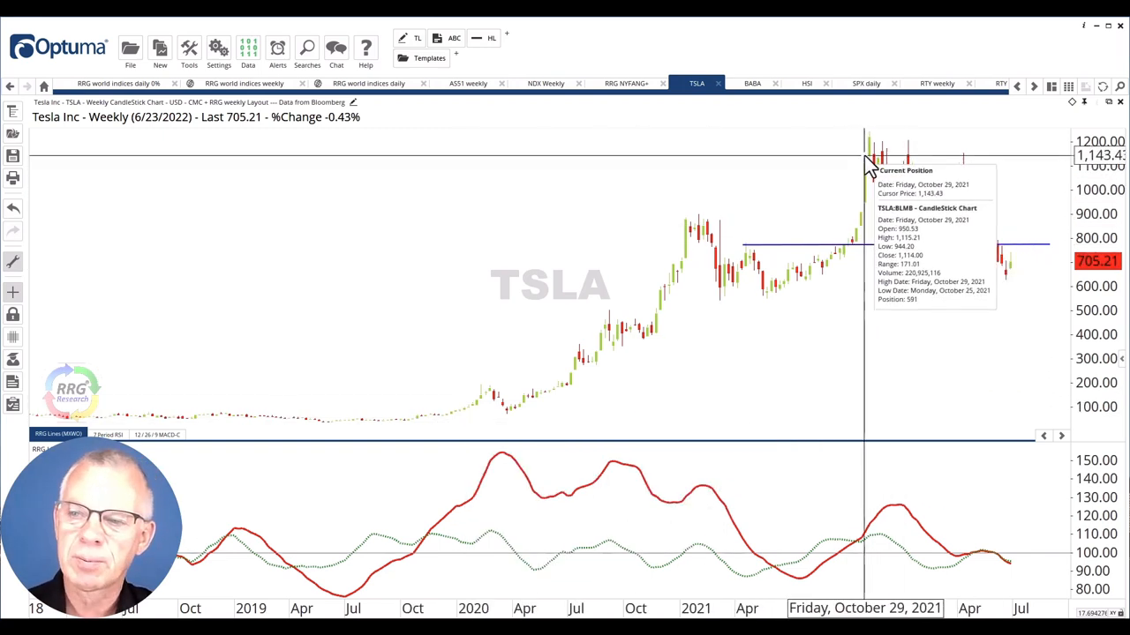
{"action": "mouse_move", "coordinate": [861, 256]}
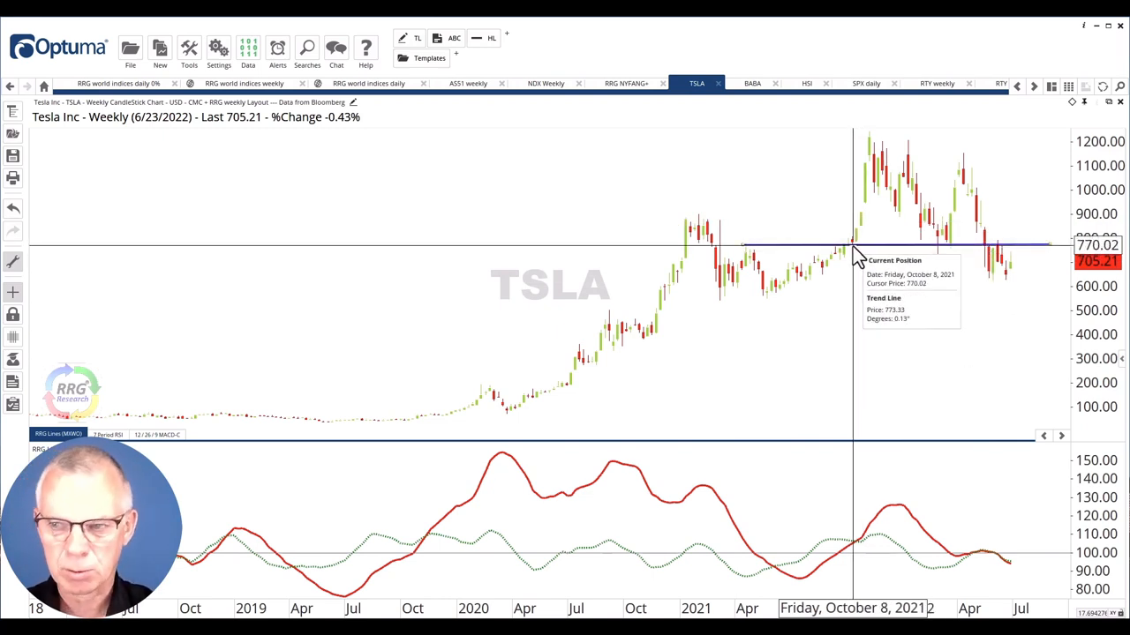
{"action": "mouse_move", "coordinate": [985, 318]}
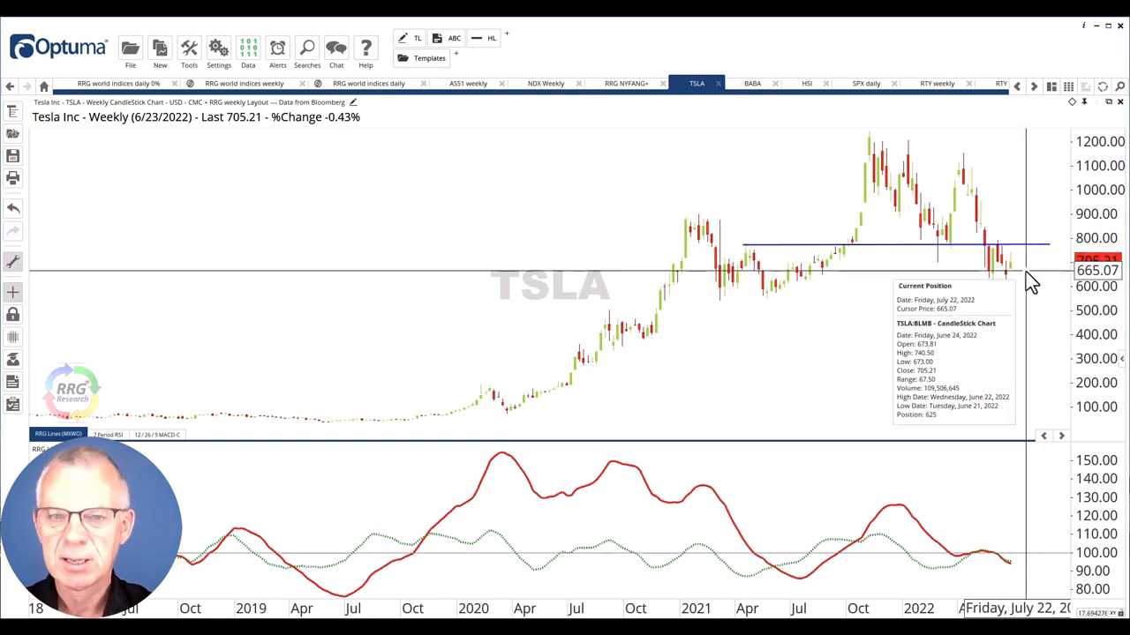
{"action": "mouse_move", "coordinate": [957, 318]}
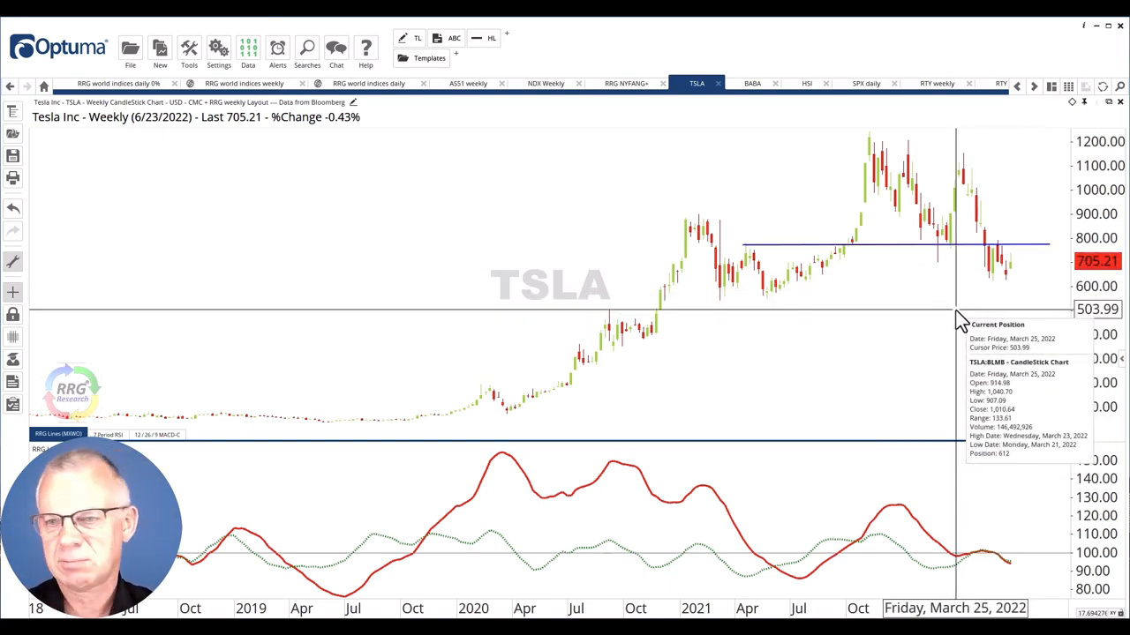
{"action": "mouse_move", "coordinate": [960, 309]}
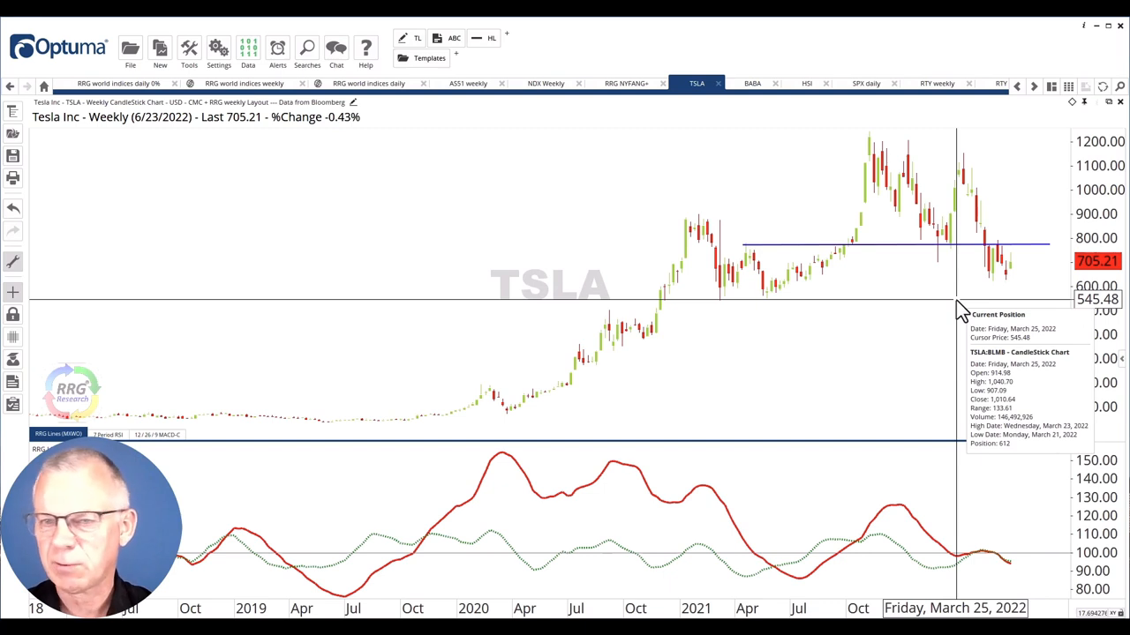
{"action": "mouse_move", "coordinate": [760, 304]}
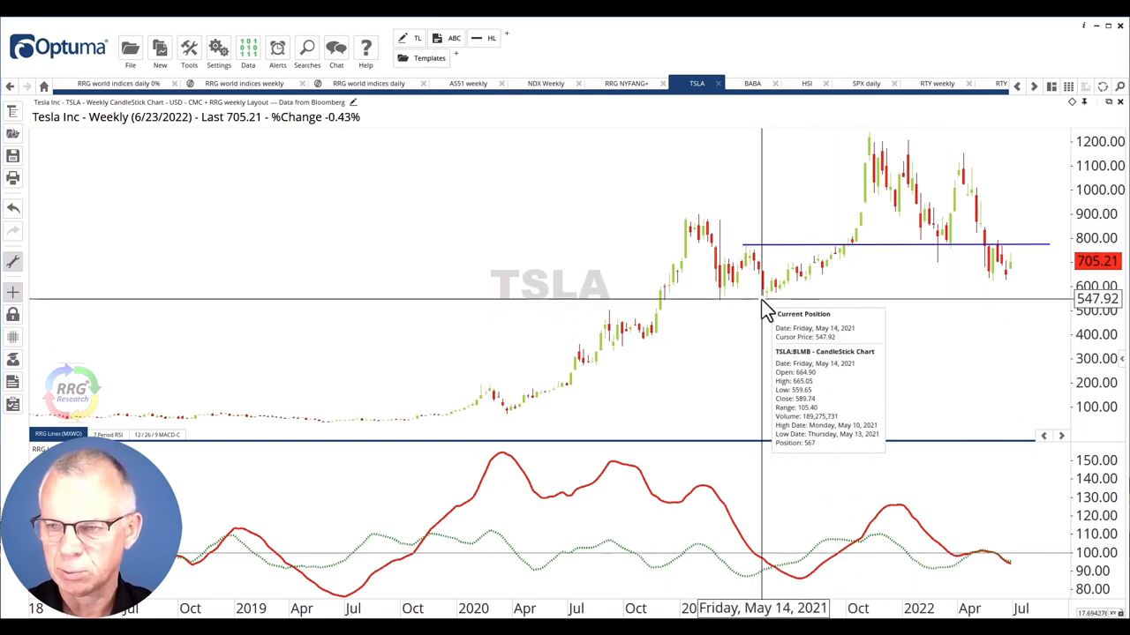
{"action": "mouse_move", "coordinate": [786, 371]}
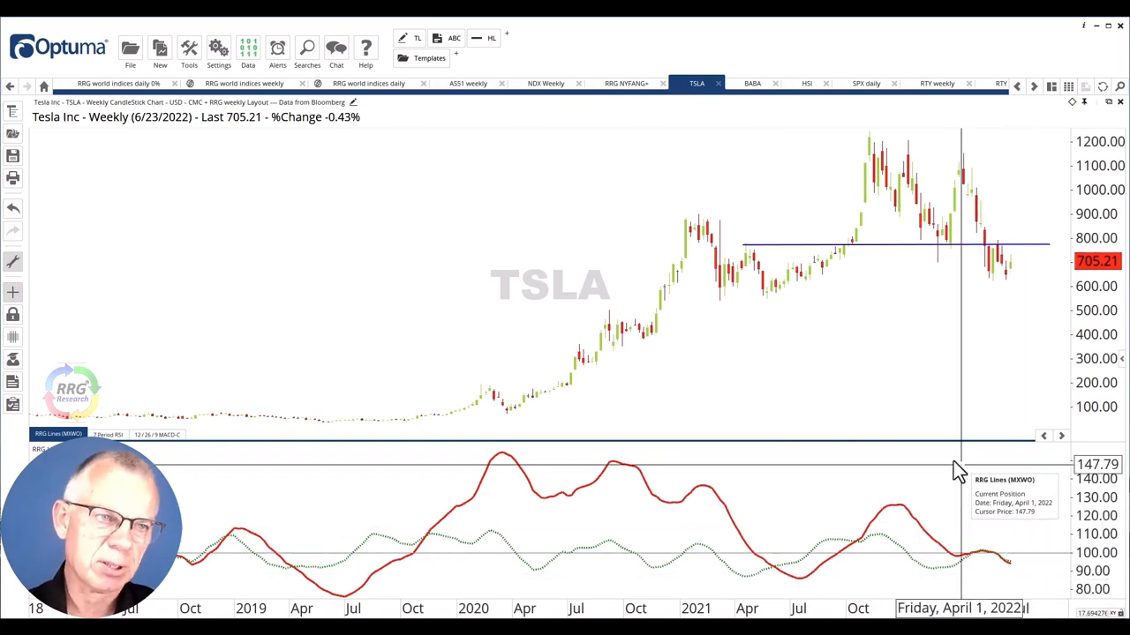
{"action": "mouse_move", "coordinate": [900, 420]}
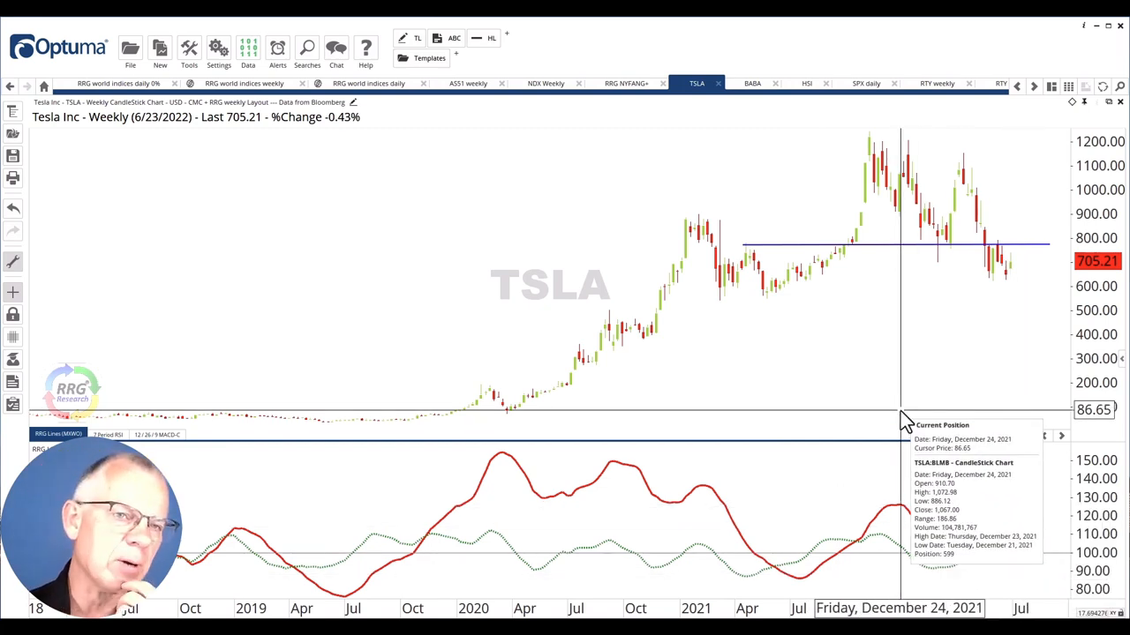
{"action": "mouse_move", "coordinate": [589, 158]}
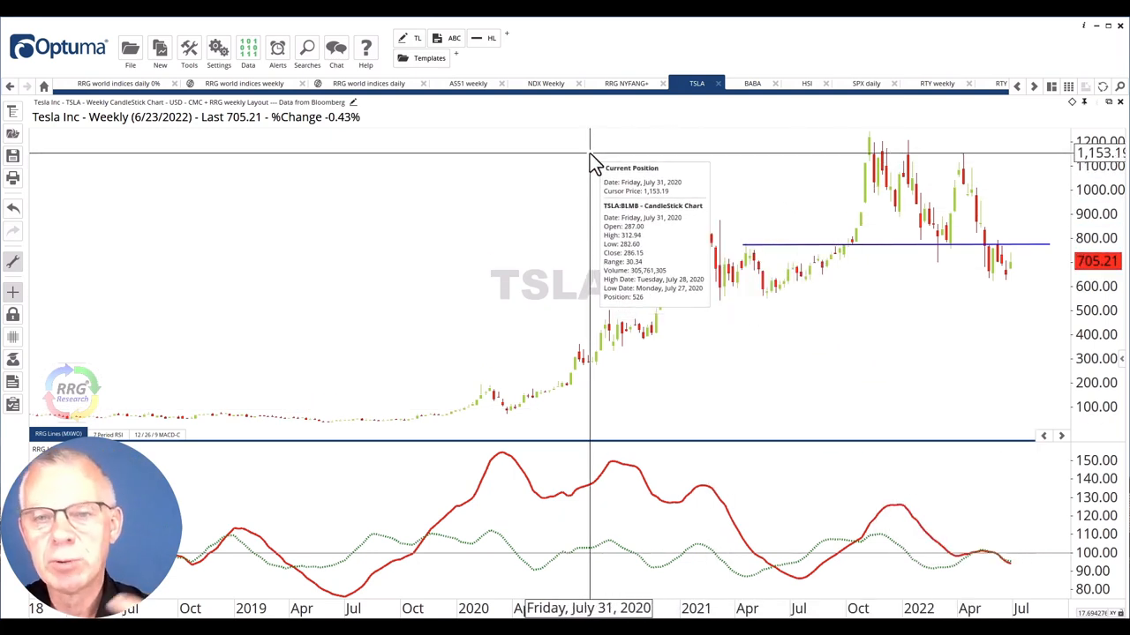
{"action": "mouse_move", "coordinate": [727, 128]}
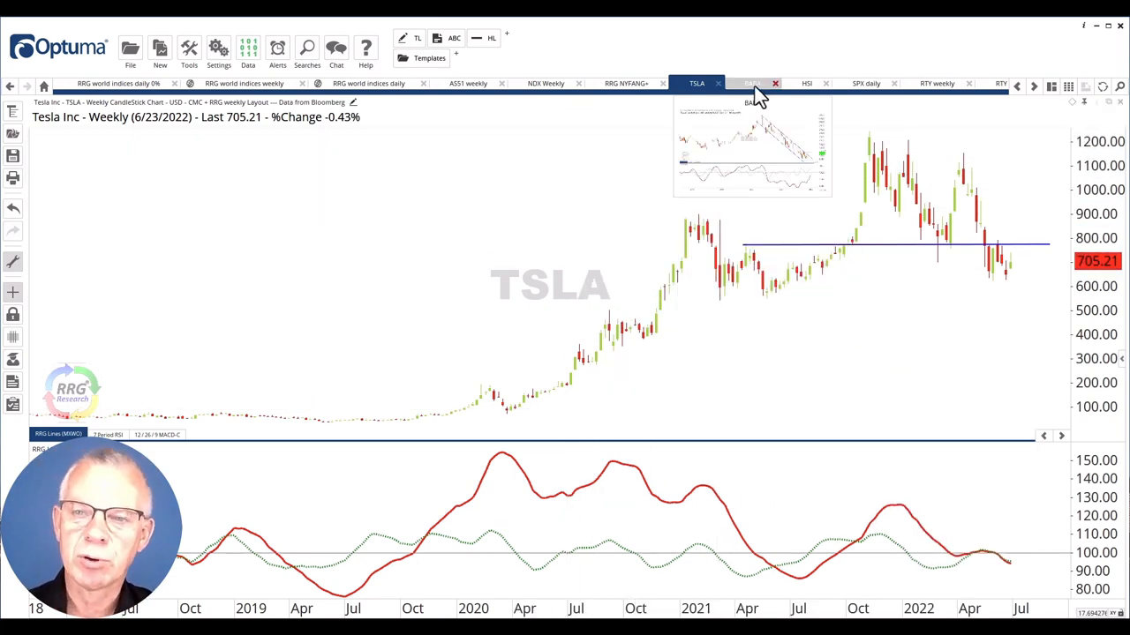
Review Alibaba's BABA weekly chart, then show the NYFANG+ weekly RRG
{"action": "left_click", "coordinate": [752, 83]}
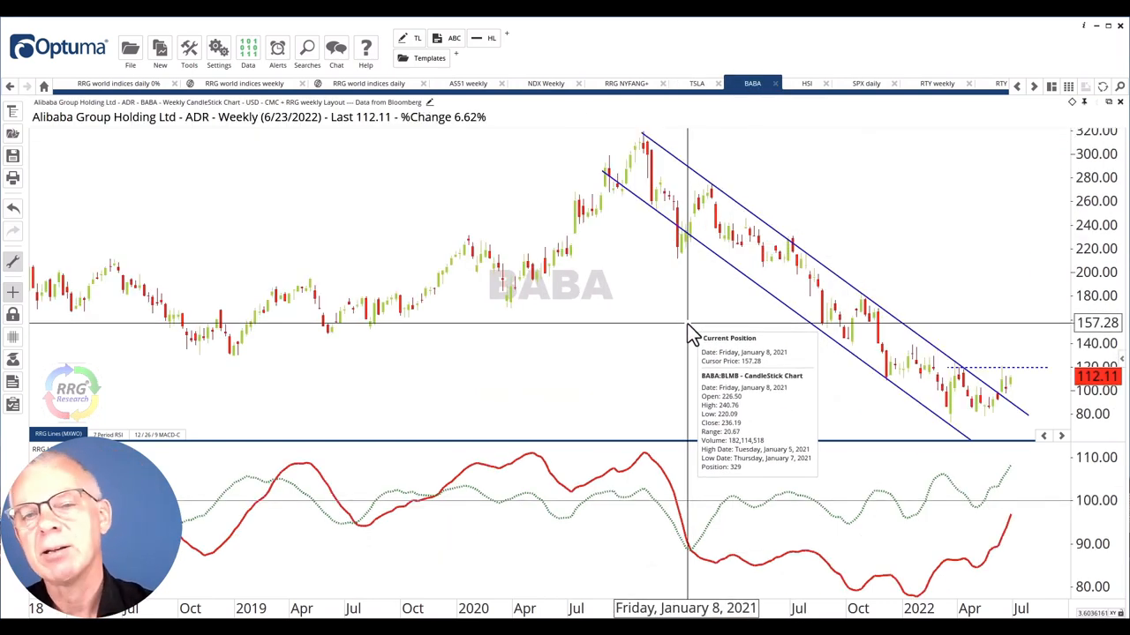
{"action": "mouse_move", "coordinate": [723, 300]}
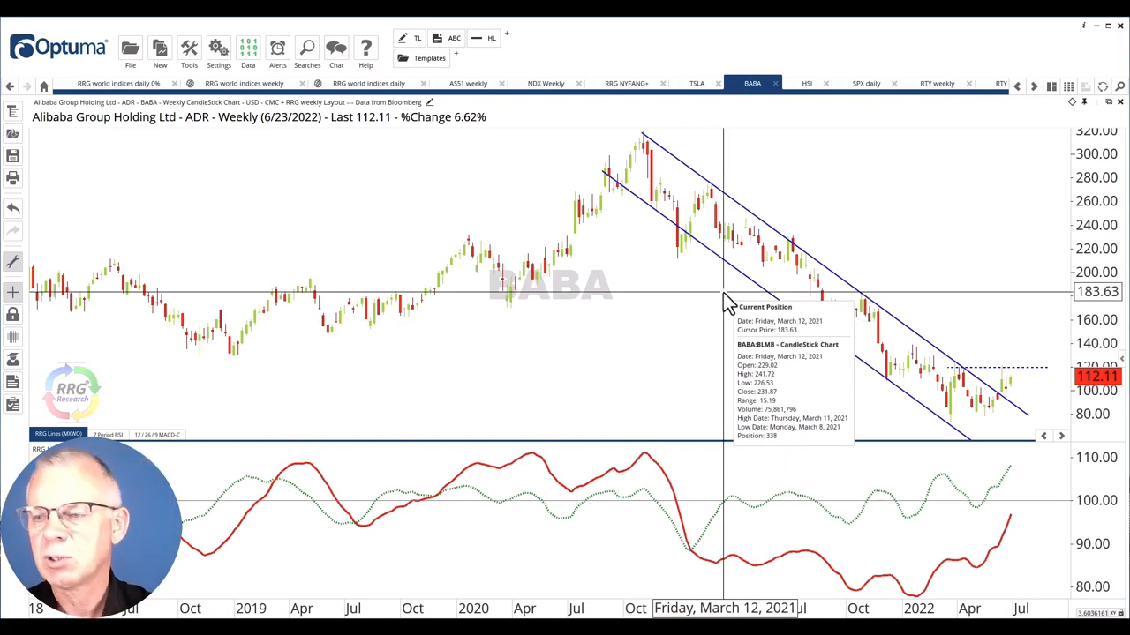
{"action": "mouse_move", "coordinate": [731, 315]}
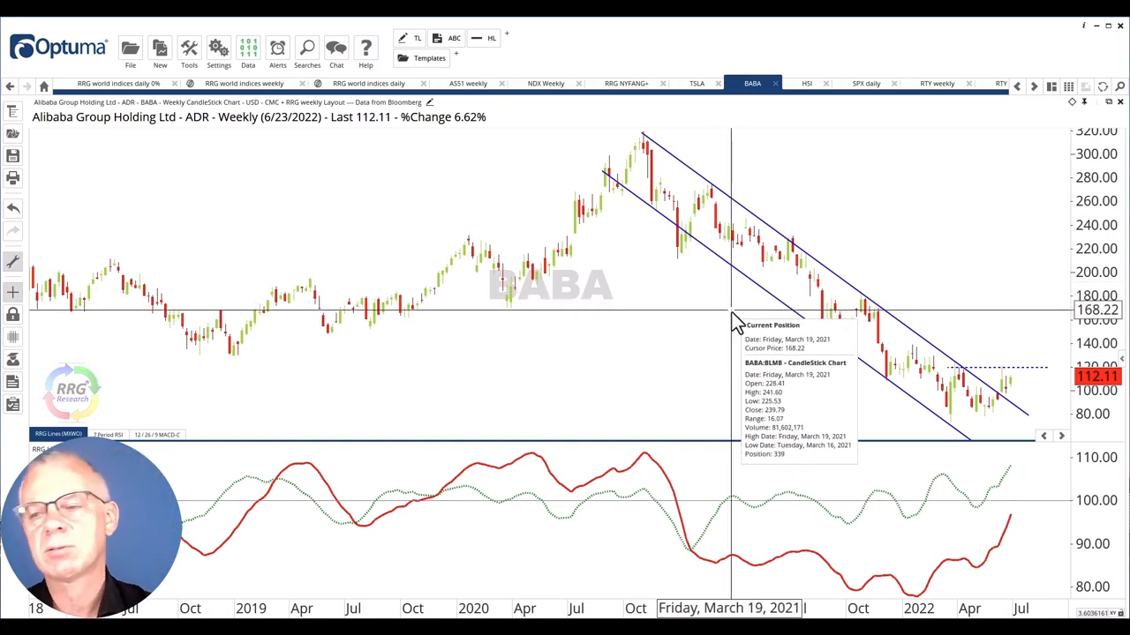
{"action": "mouse_move", "coordinate": [774, 429]}
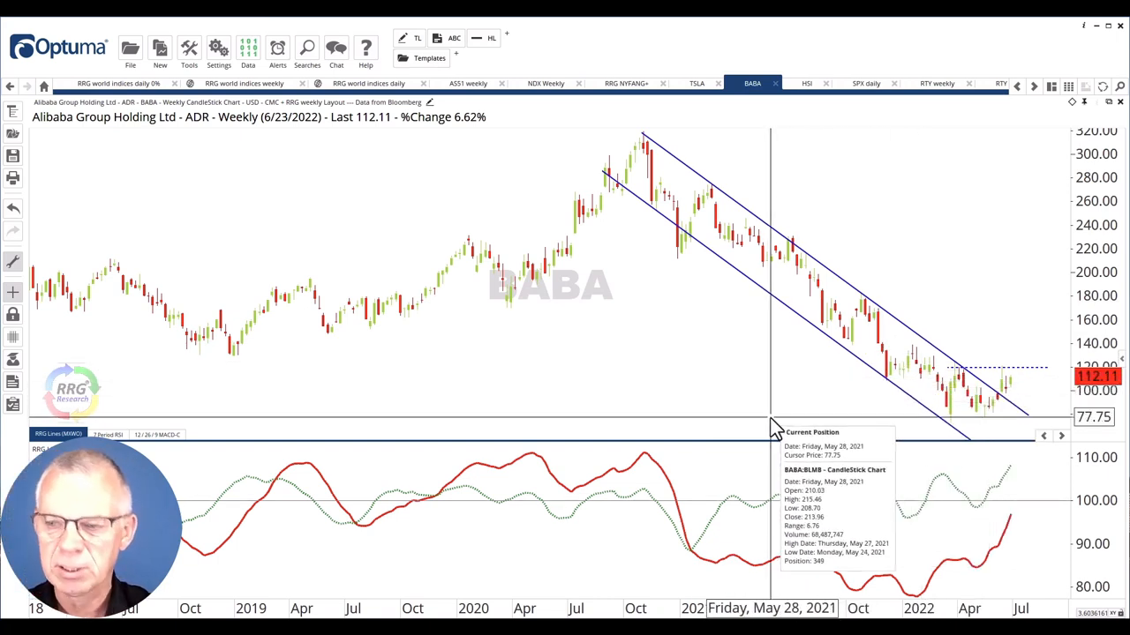
{"action": "mouse_move", "coordinate": [962, 420]}
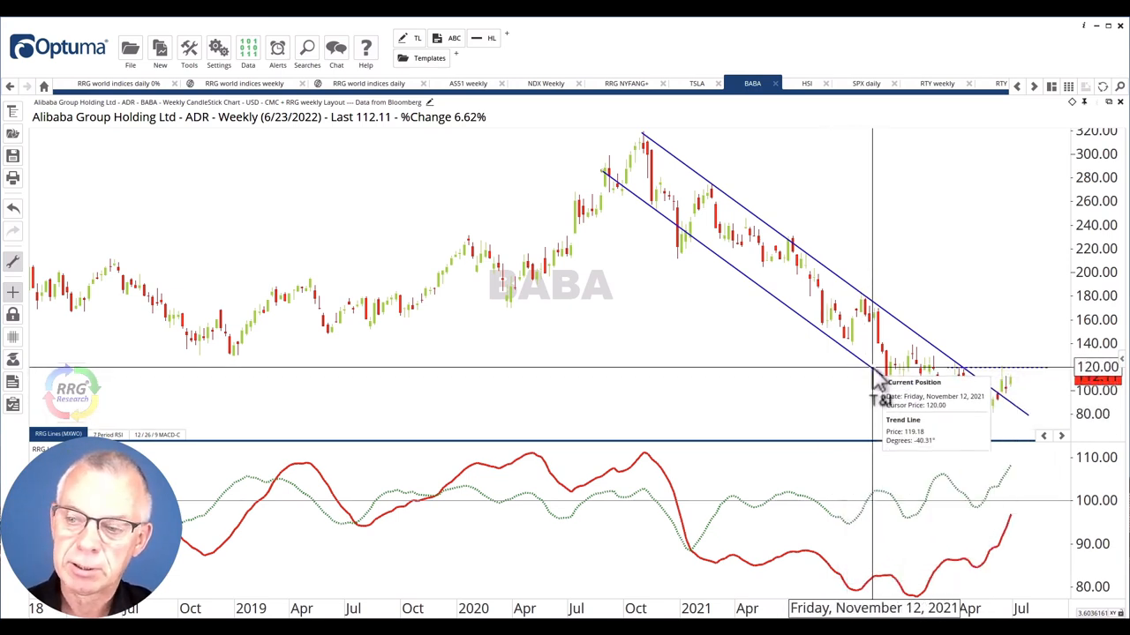
{"action": "mouse_move", "coordinate": [780, 494]}
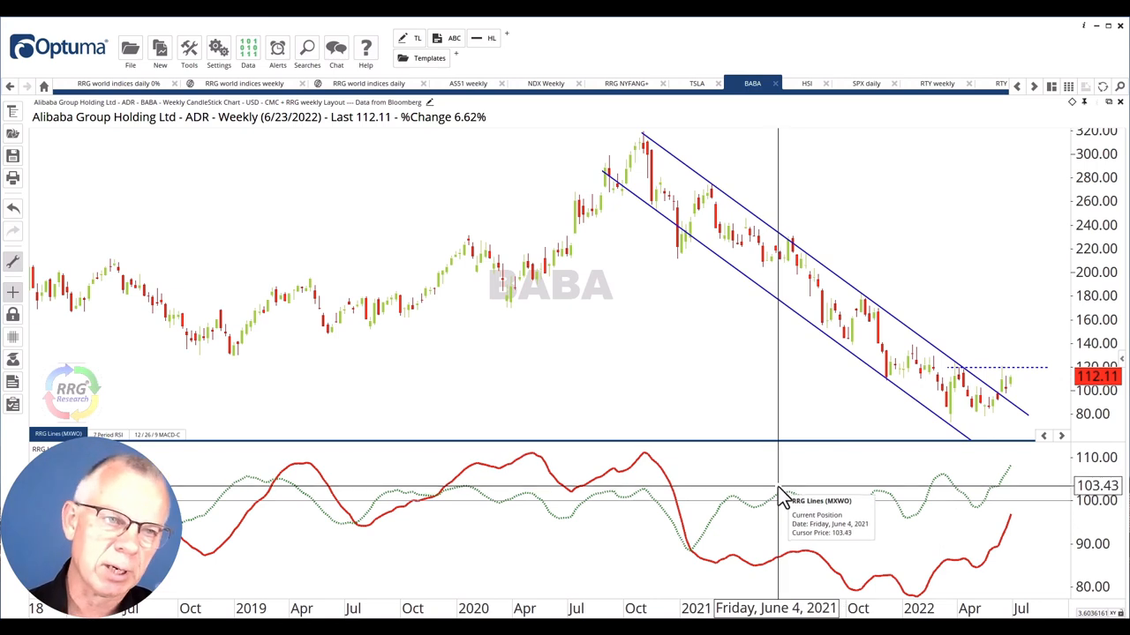
{"action": "mouse_move", "coordinate": [901, 591]}
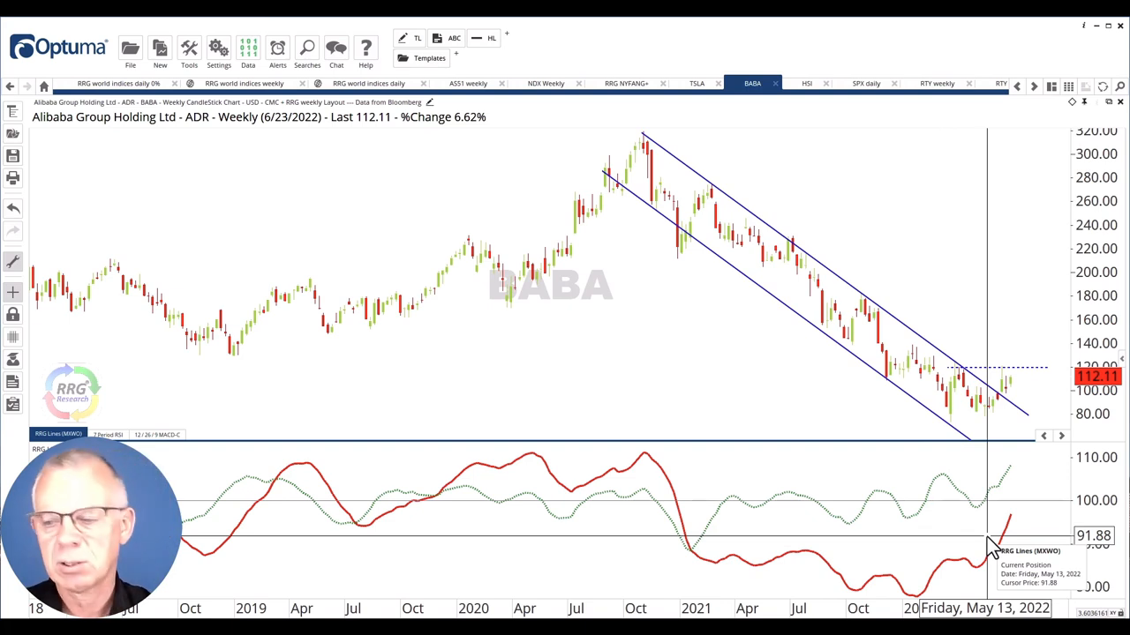
{"action": "mouse_move", "coordinate": [1013, 545]}
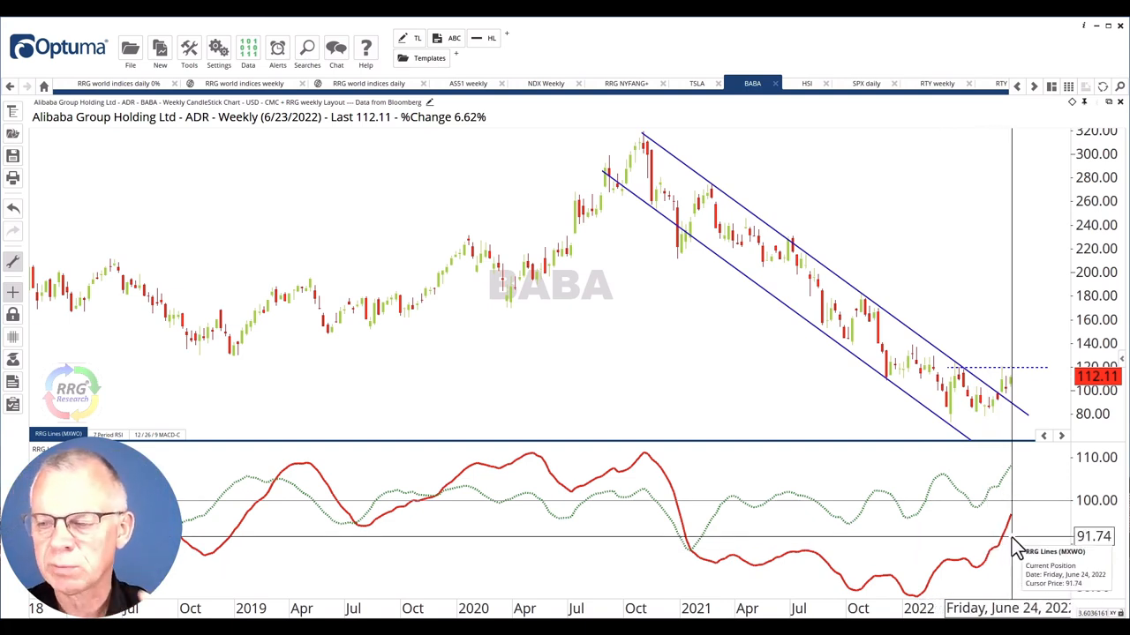
{"action": "mouse_move", "coordinate": [989, 509]}
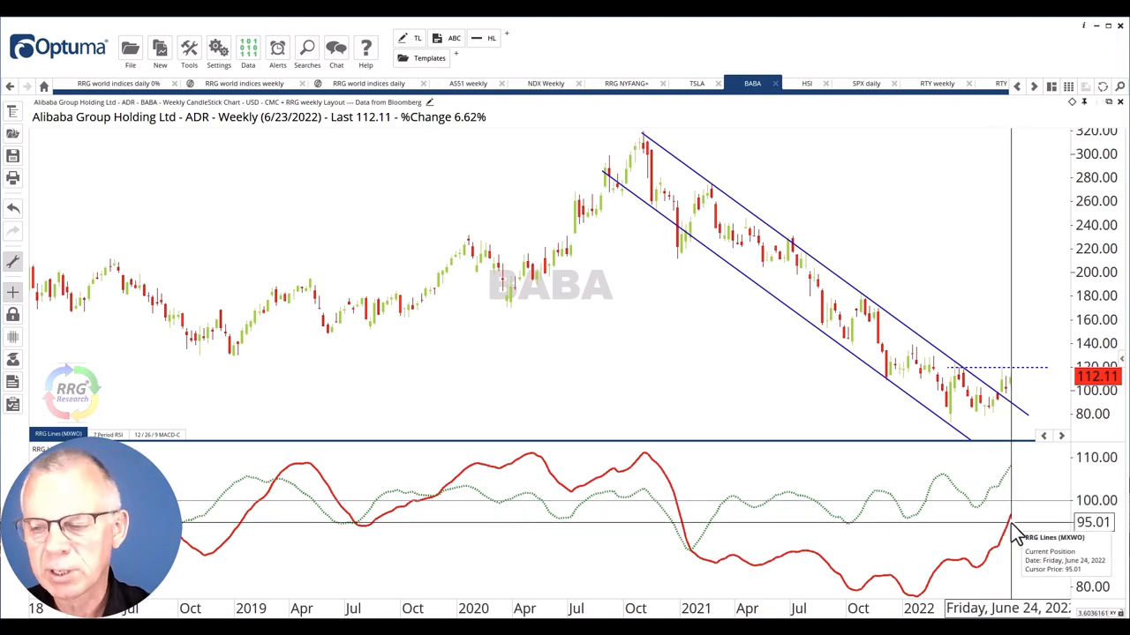
{"action": "mouse_move", "coordinate": [921, 516]}
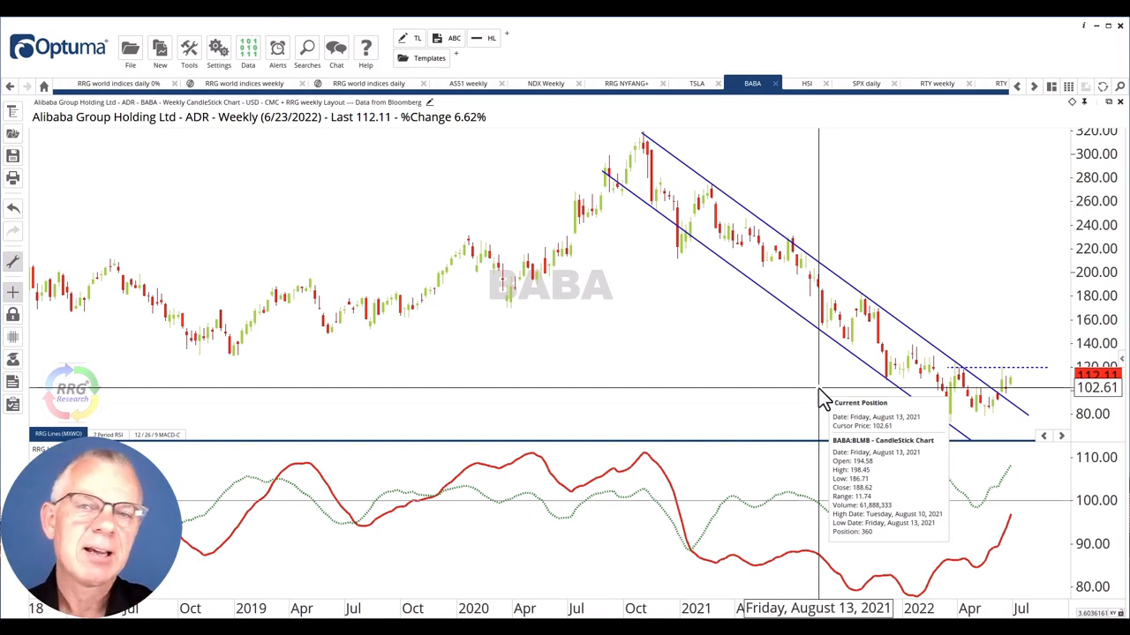
{"action": "mouse_move", "coordinate": [555, 120]}
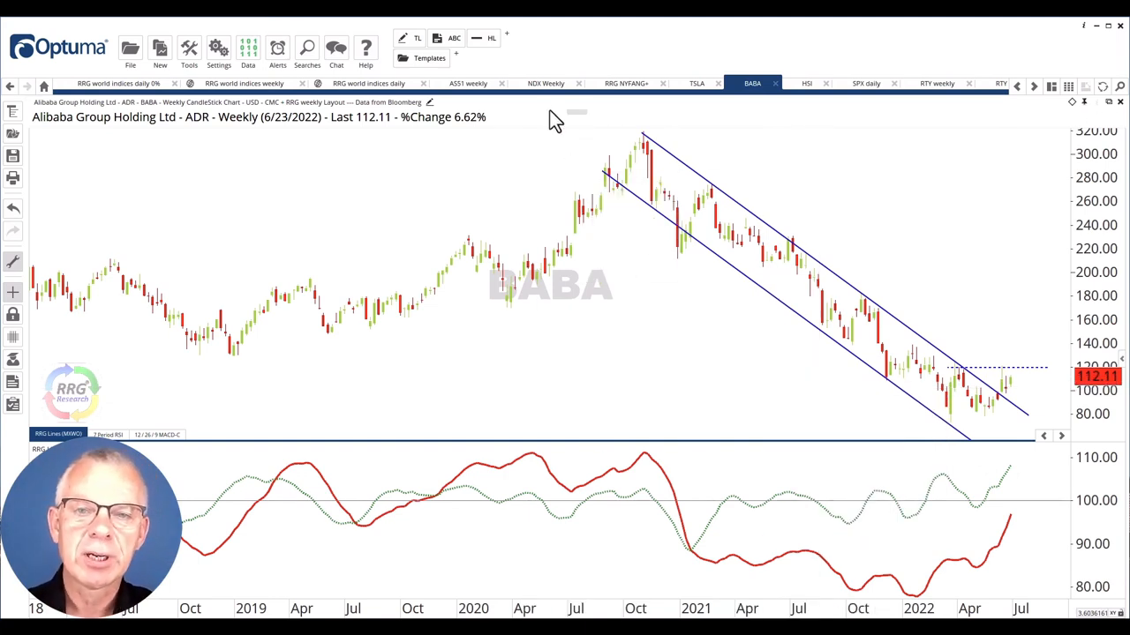
{"action": "left_click", "coordinate": [625, 83]}
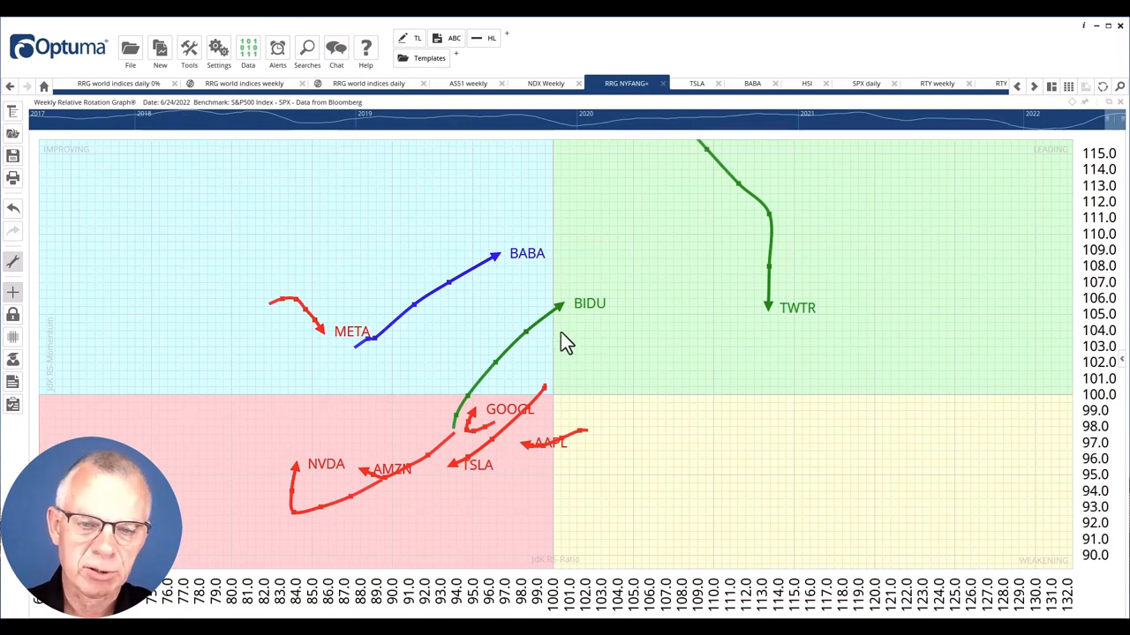